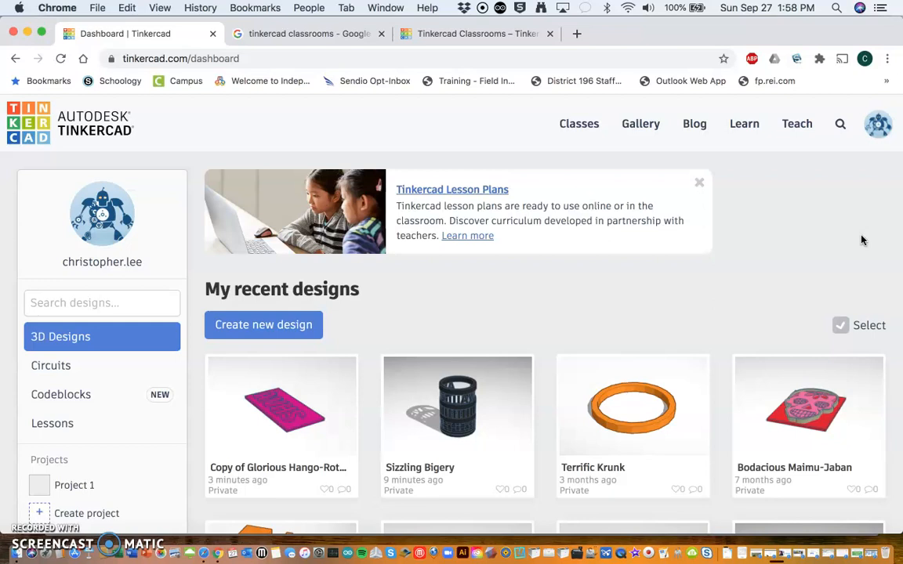
pyautogui.moveTo(518, 270)
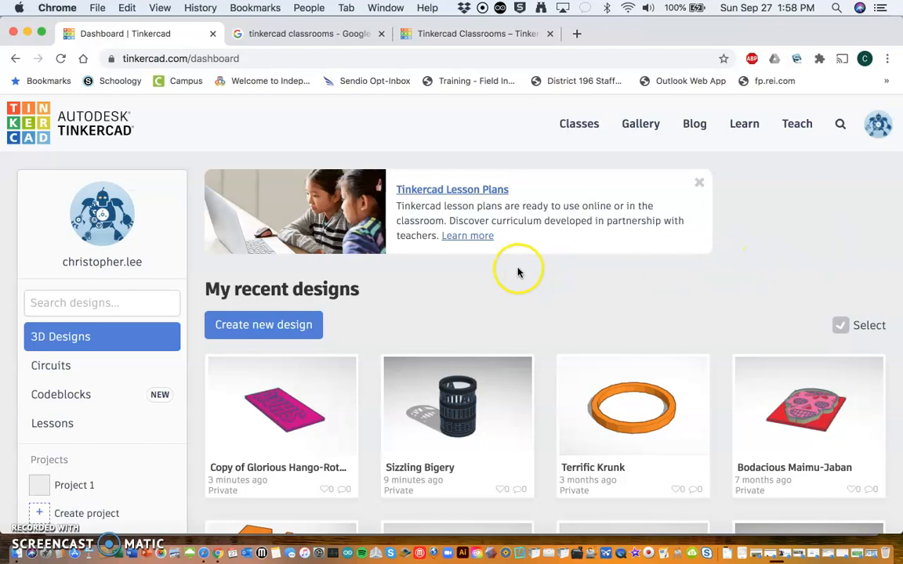
# Create a new design from the dashboard, opening the blank 'Shiny Jaiks-Albar' workplane
pyautogui.click(263, 324)
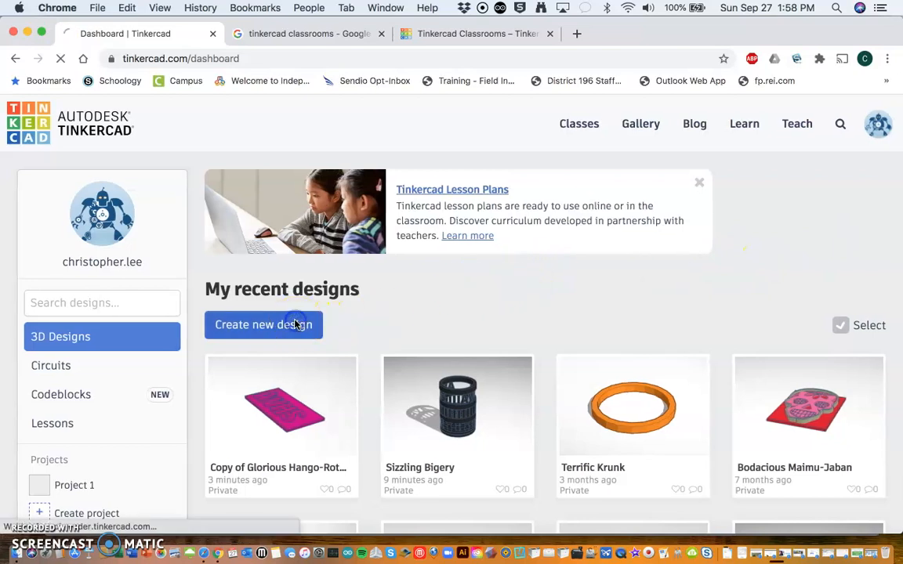
pyautogui.click(262, 325)
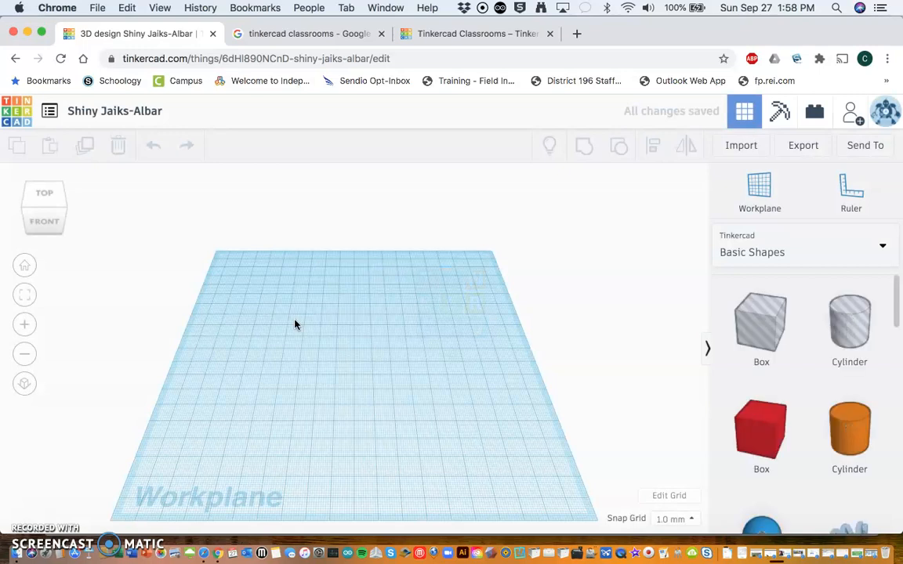
pyautogui.moveTo(646, 411)
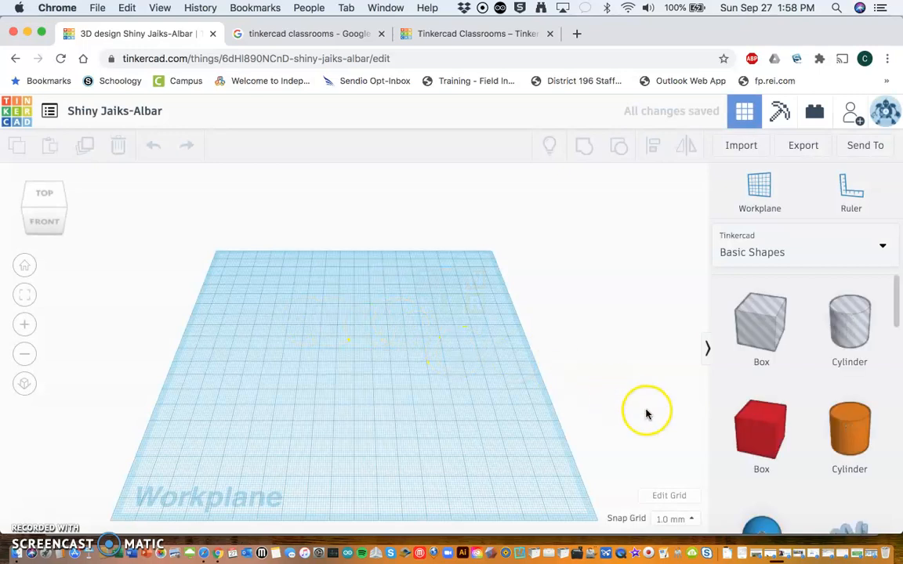
# Change the workplane grid units from millimeters to inches
pyautogui.click(669, 495)
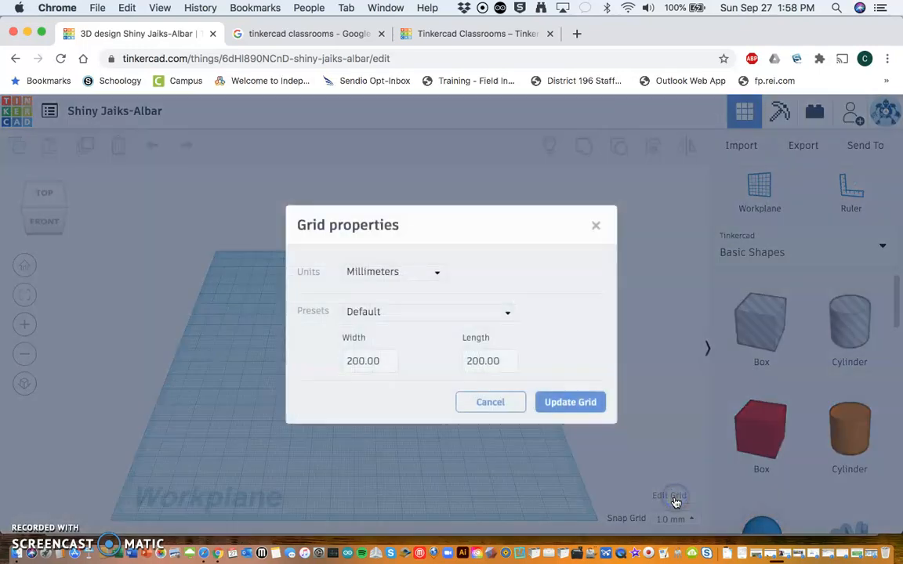
pyautogui.click(436, 271)
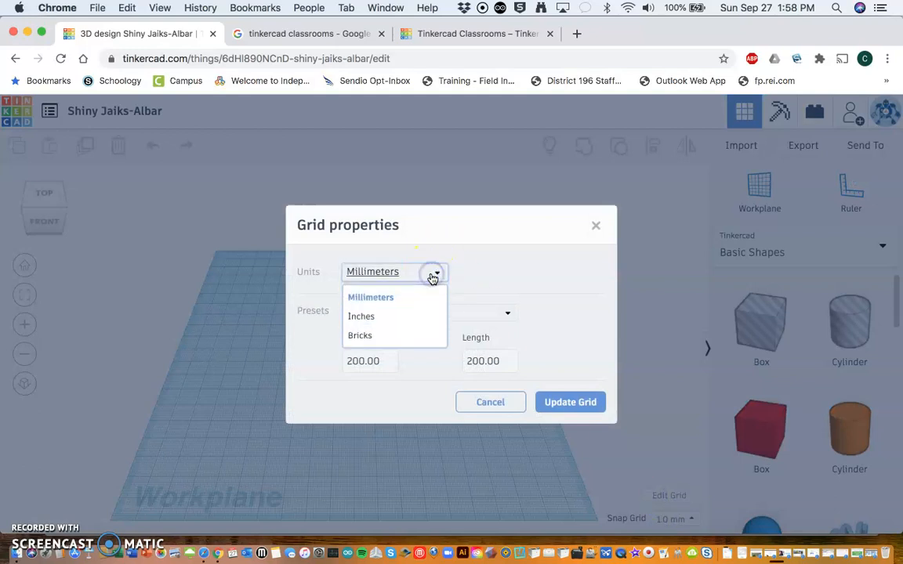
pyautogui.click(361, 315)
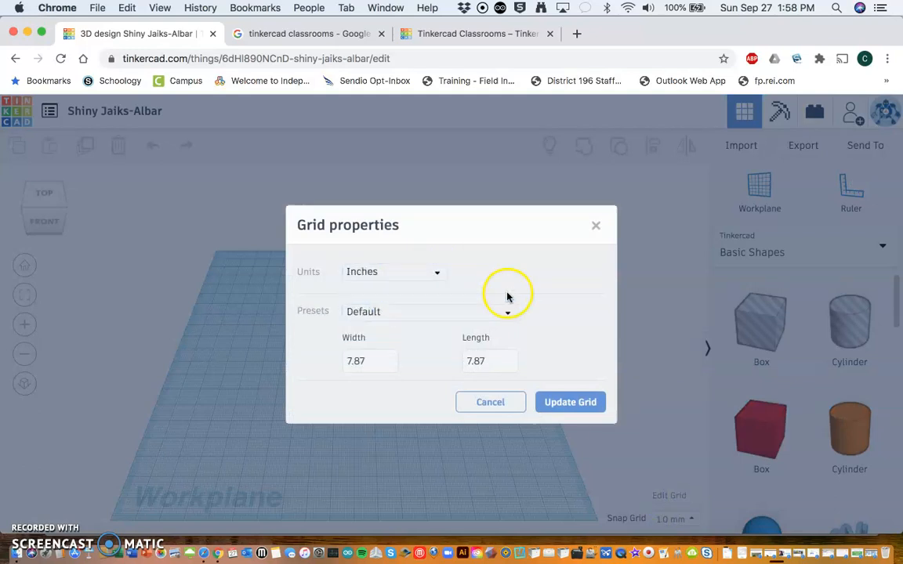
pyautogui.click(570, 402)
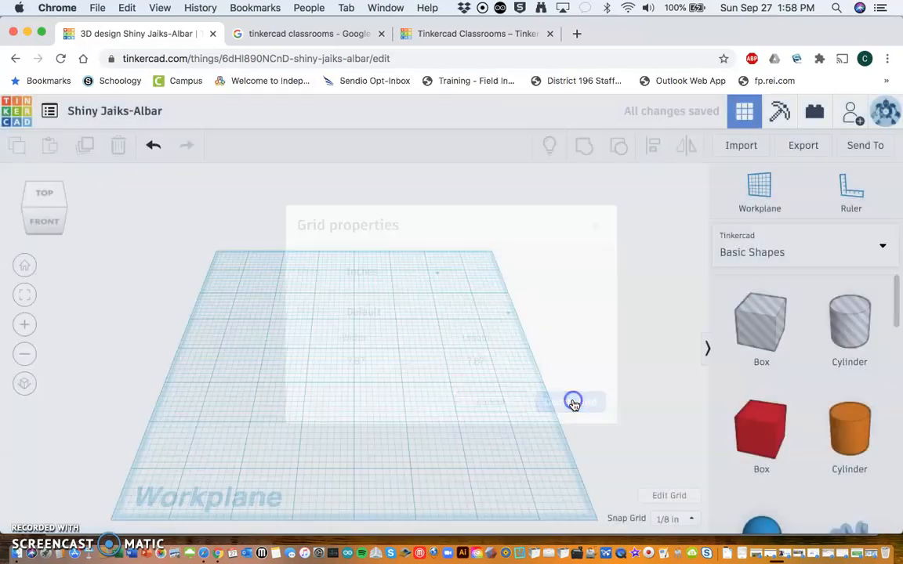
pyautogui.click(572, 401)
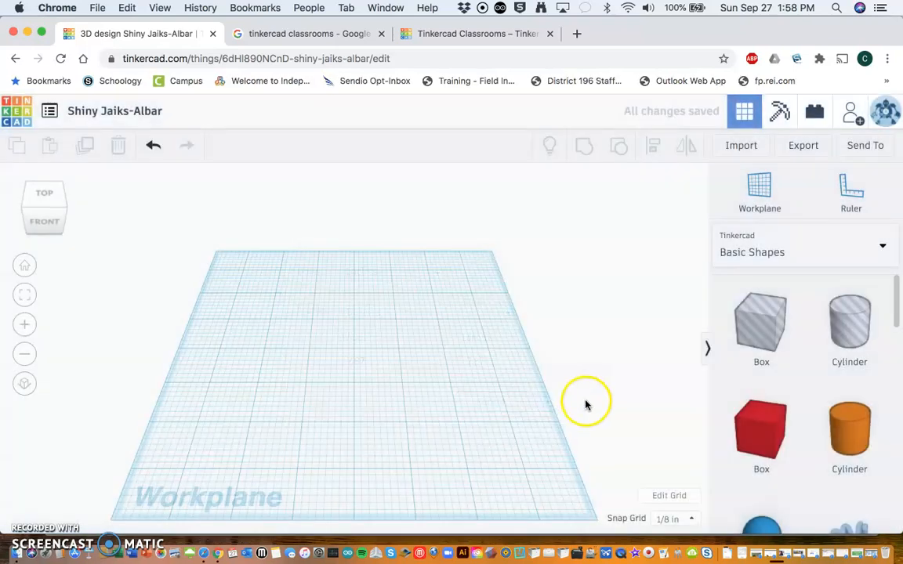
pyautogui.moveTo(605, 408)
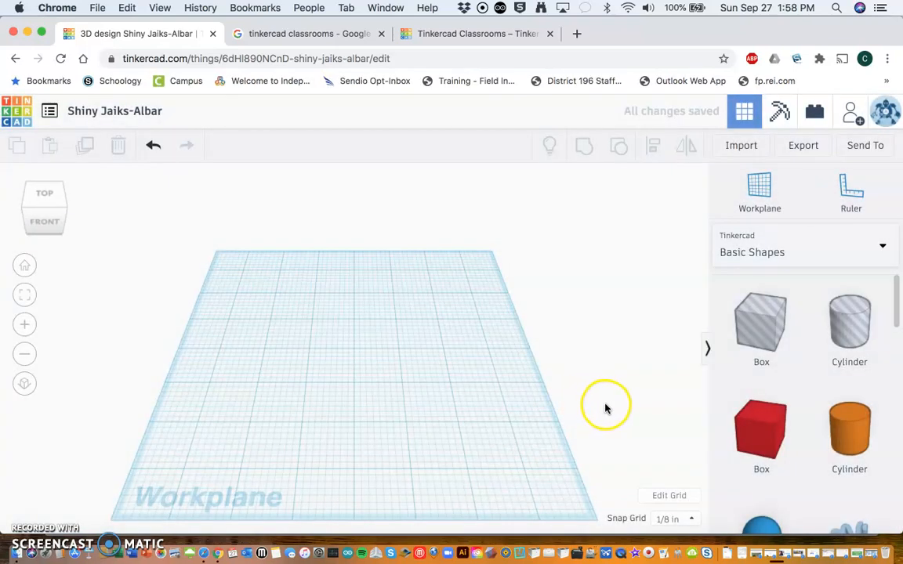
# Place a red box on the workplane and stretch it to 3½ by 2 inches
pyautogui.click(761, 429)
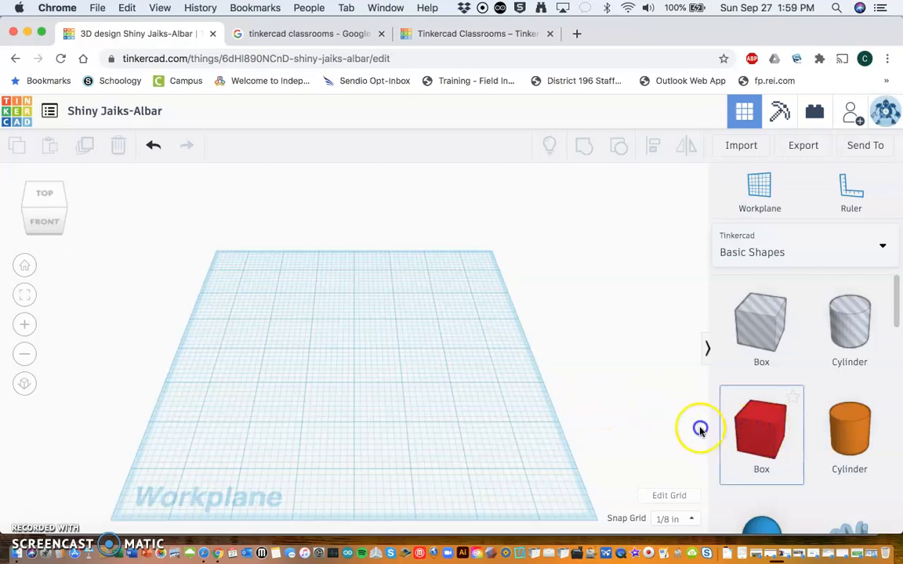
pyautogui.moveTo(760, 427); pyautogui.dragTo(365, 345)
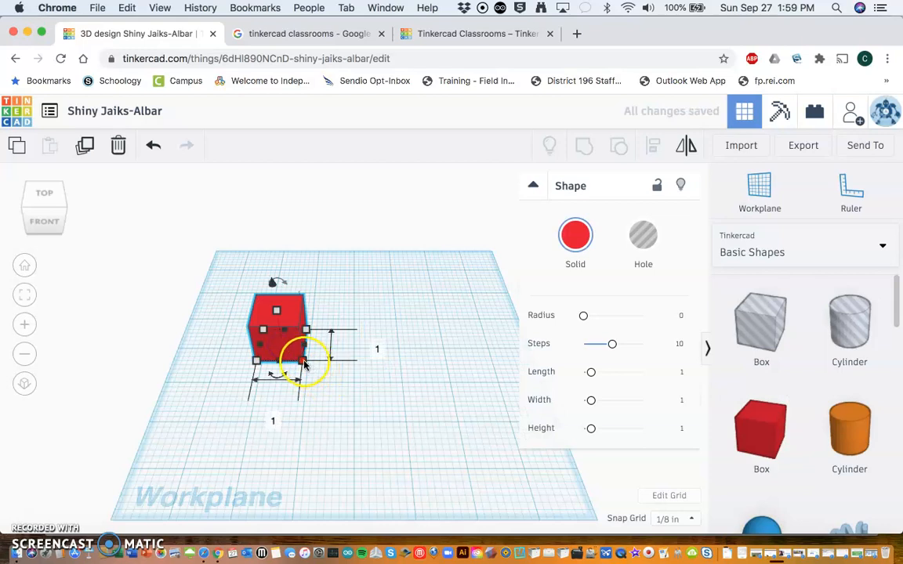
pyautogui.moveTo(305, 361); pyautogui.dragTo(392, 384)
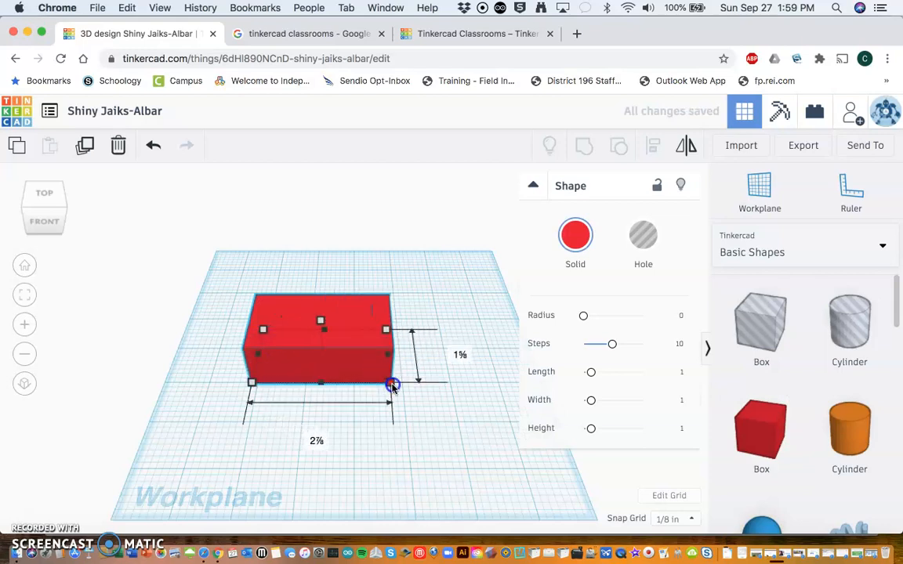
pyautogui.moveTo(392, 384); pyautogui.dragTo(413, 391)
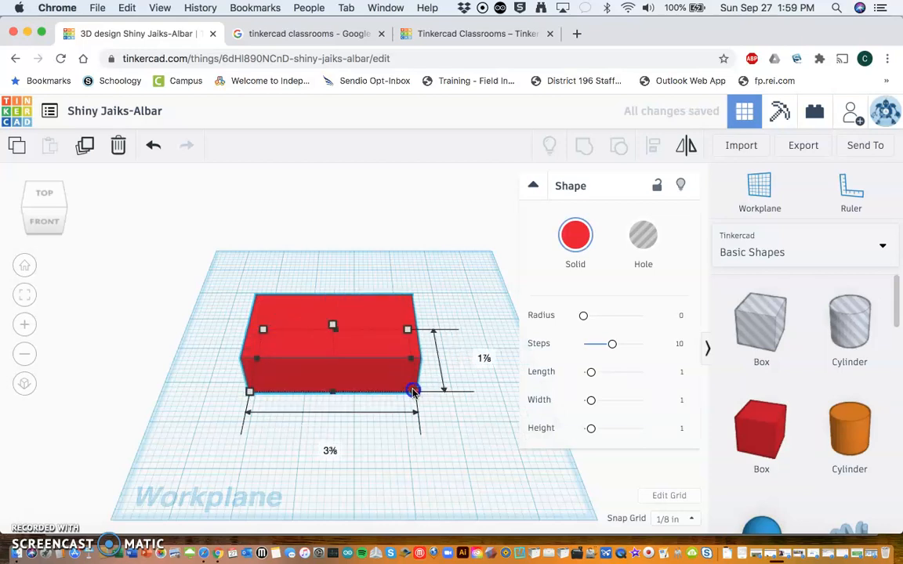
pyautogui.moveTo(413, 391); pyautogui.dragTo(411, 389)
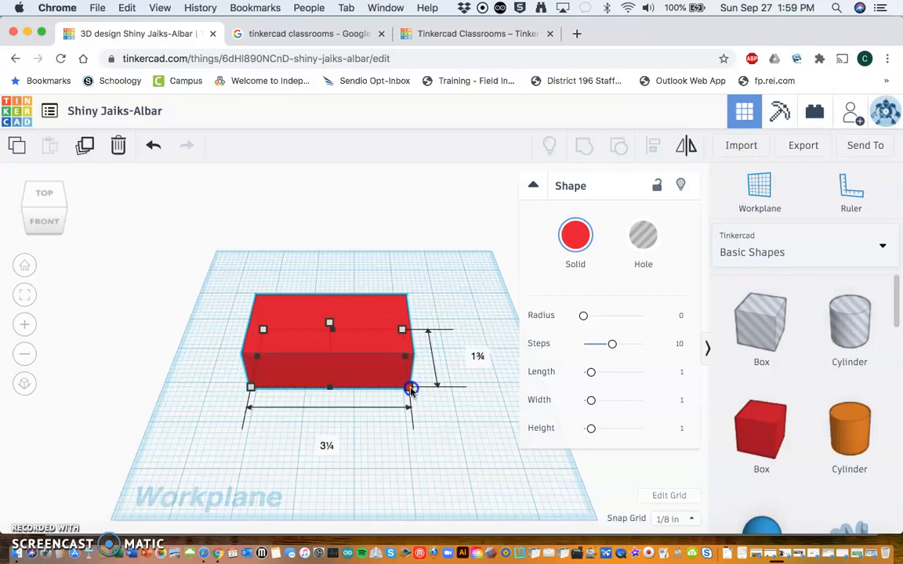
pyautogui.moveTo(411, 388); pyautogui.dragTo(423, 397)
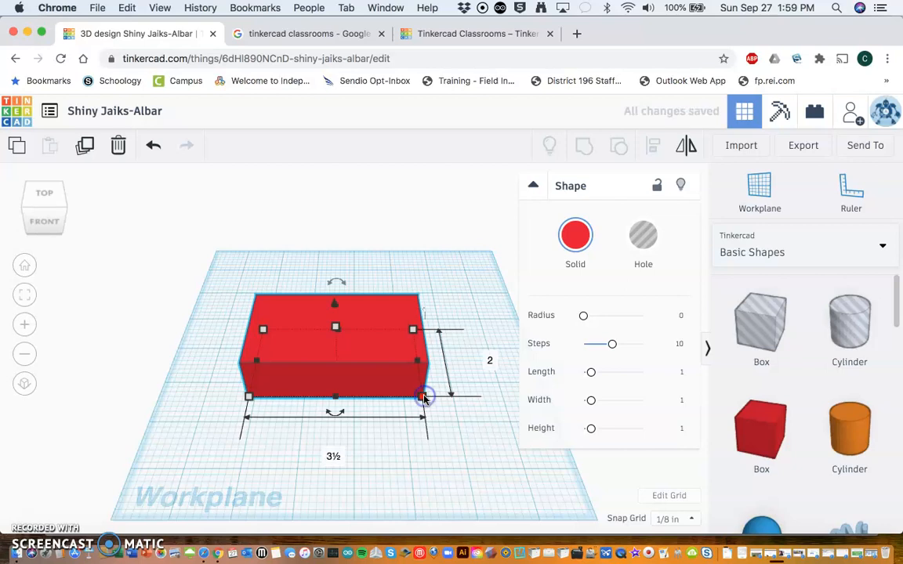
pyautogui.moveTo(357, 422)
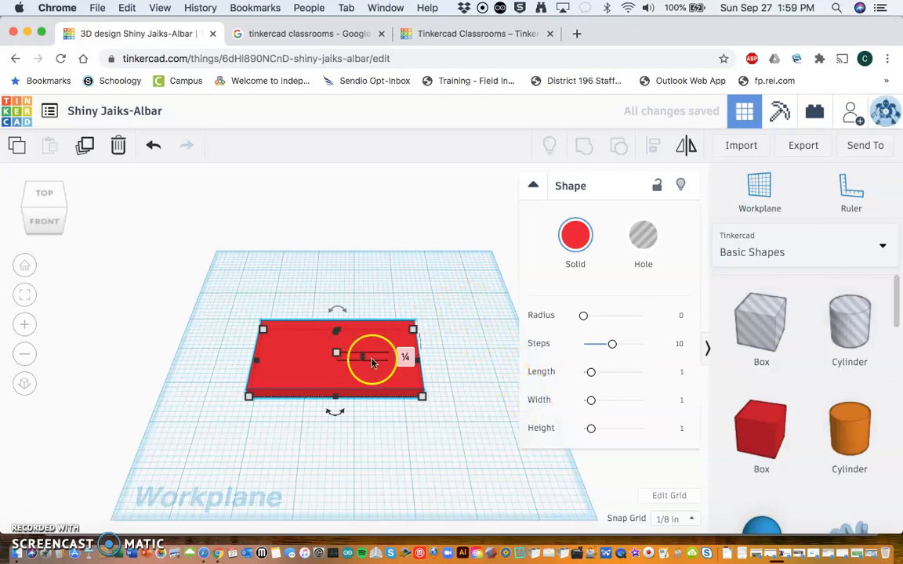
pyautogui.moveTo(429, 428)
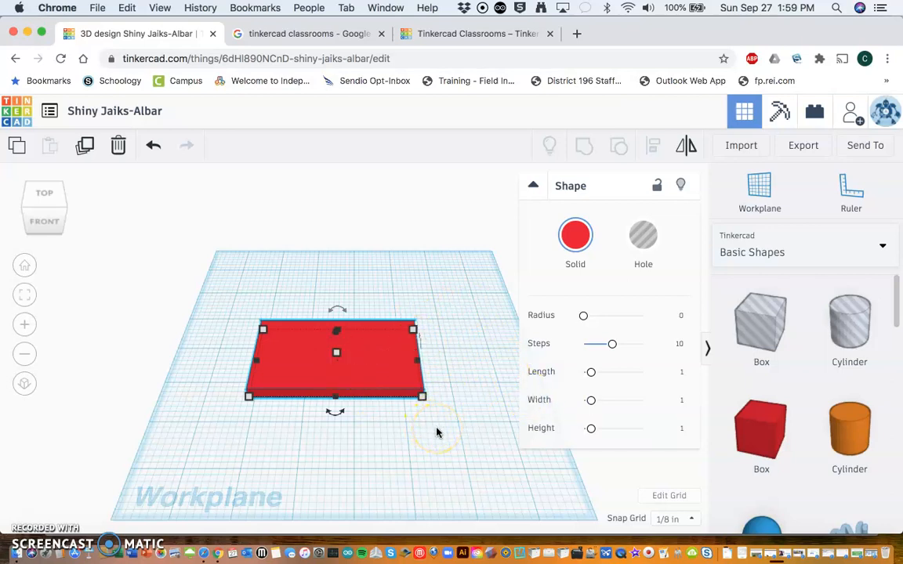
pyautogui.moveTo(482, 430)
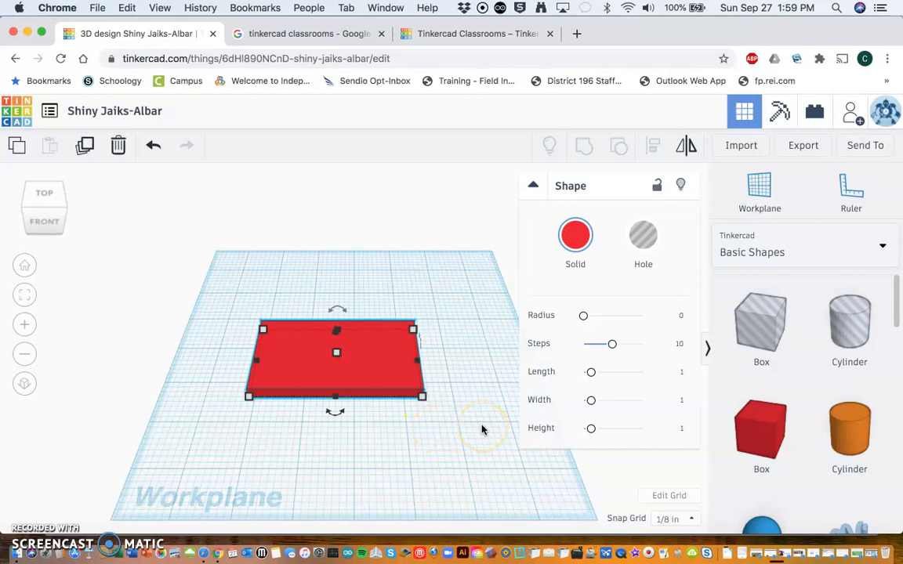
pyautogui.moveTo(834, 321)
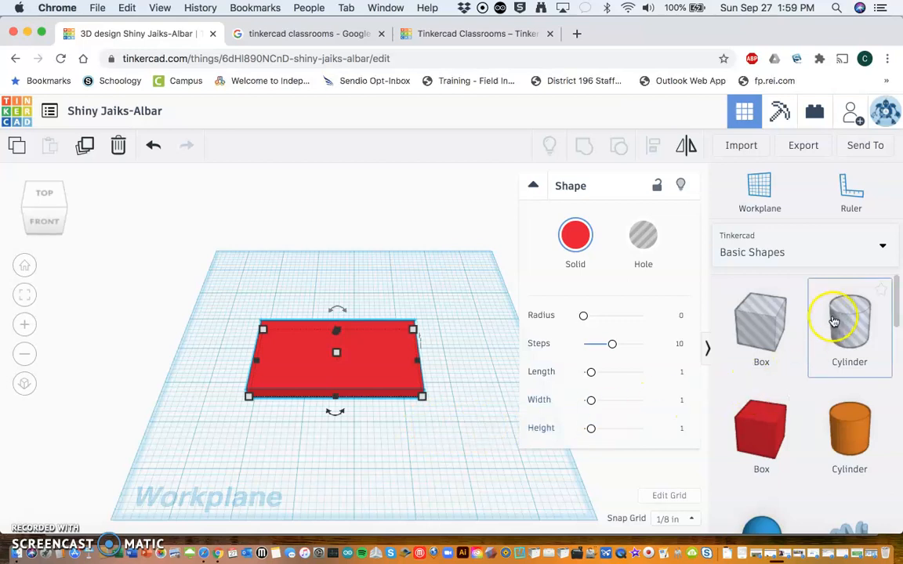
pyautogui.moveTo(856, 313)
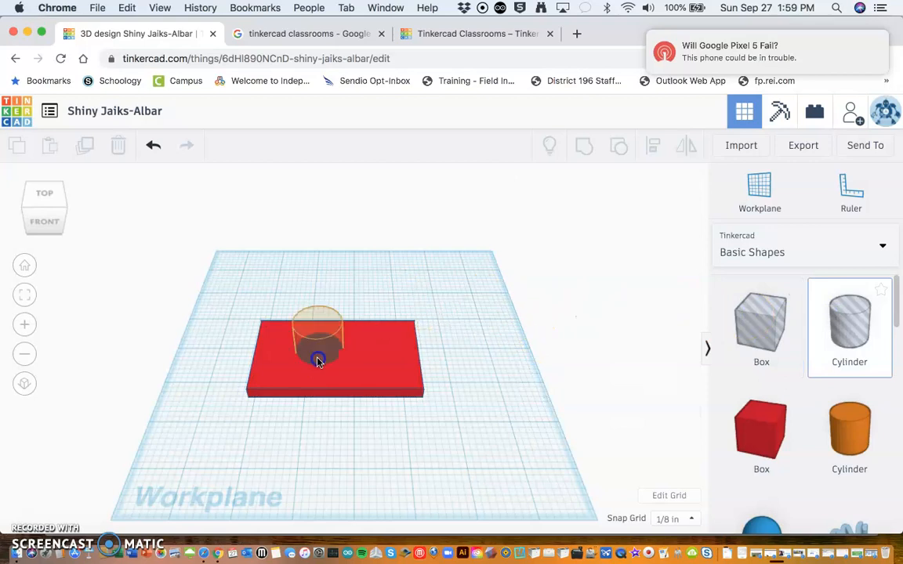
# Move the cylinder hole onto the slab's corner and orbit to view its underside
pyautogui.moveTo(317, 353); pyautogui.dragTo(294, 349)
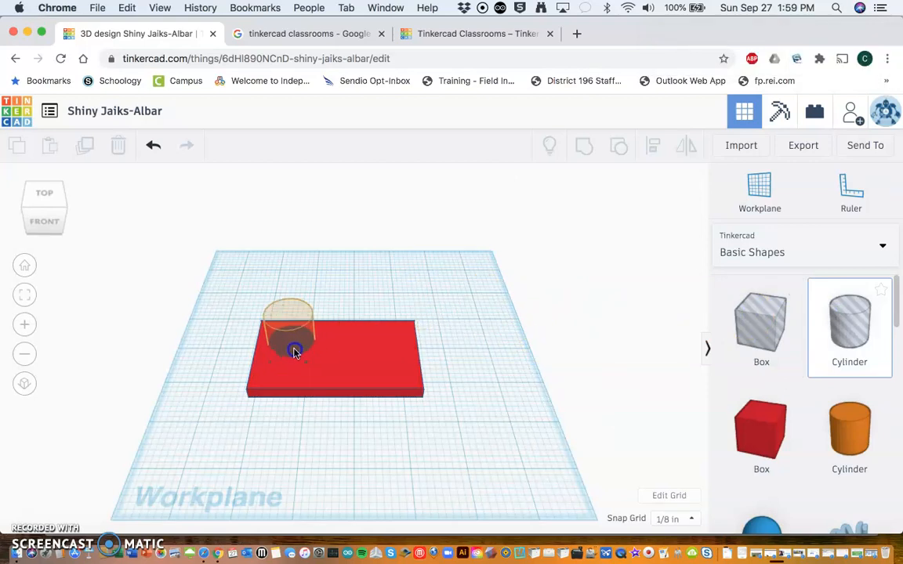
pyautogui.click(294, 351)
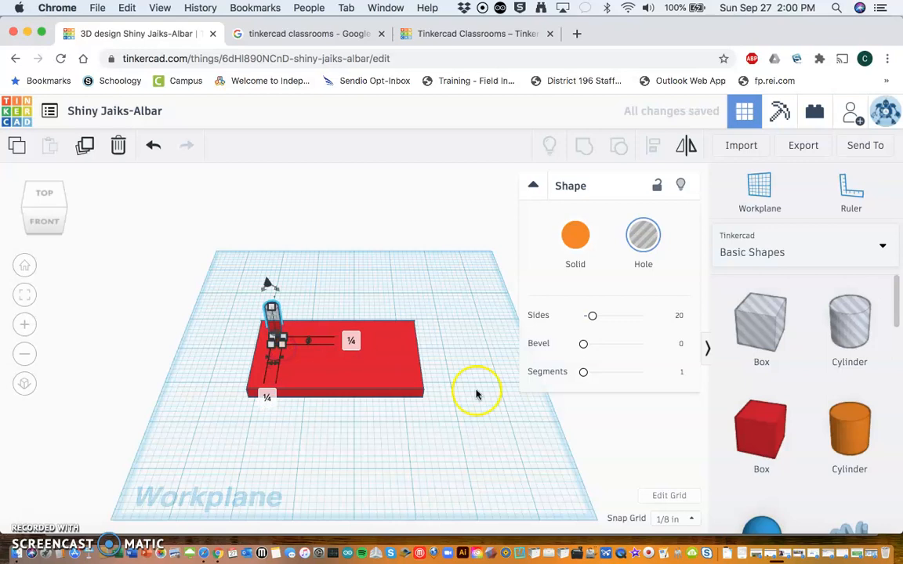
pyautogui.moveTo(462, 461)
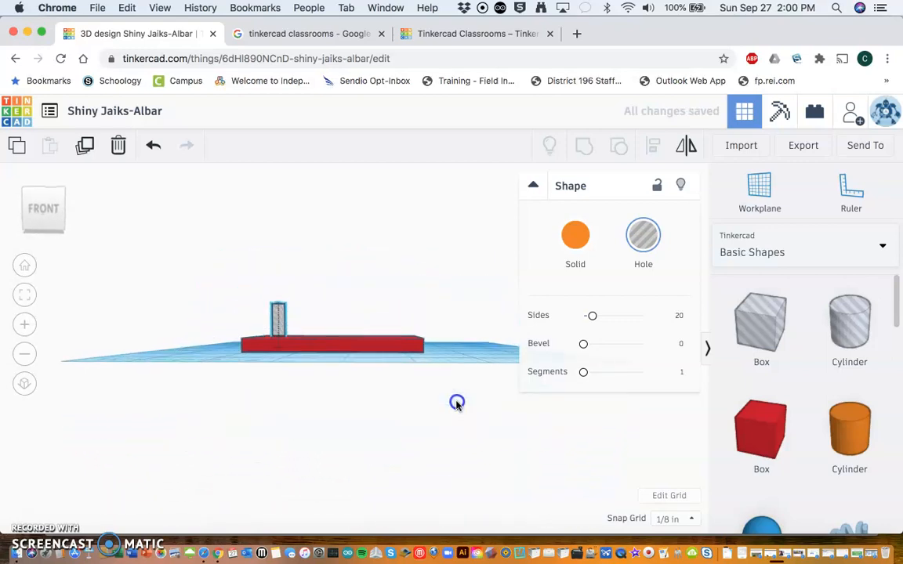
pyautogui.moveTo(457, 402); pyautogui.dragTo(453, 366)
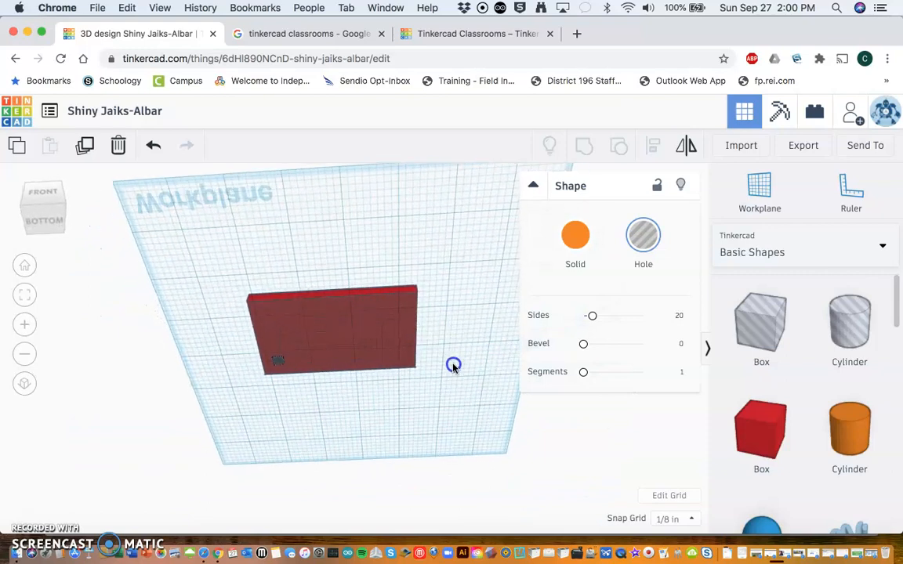
pyautogui.moveTo(453, 365); pyautogui.dragTo(462, 458)
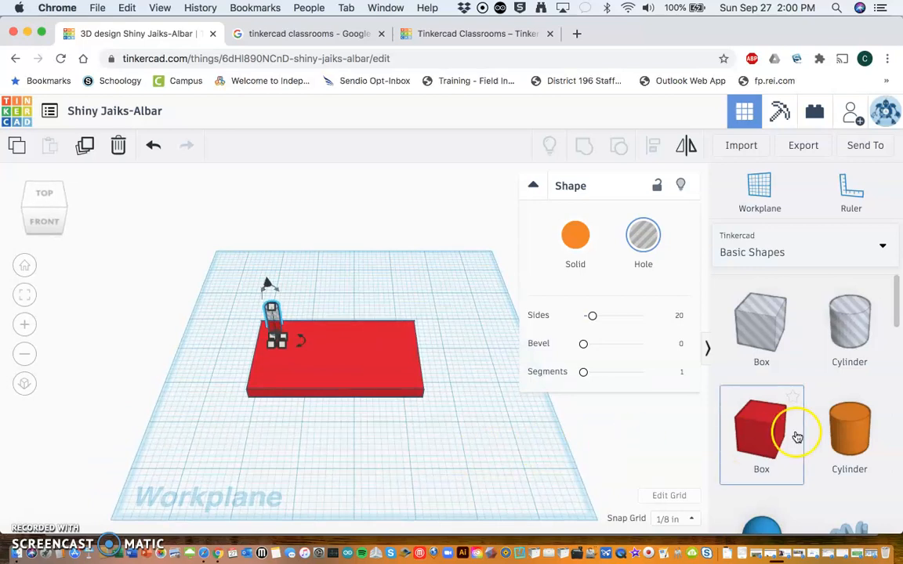
# Place a Text shape on the workplane below the red tag
pyautogui.scroll(-3)
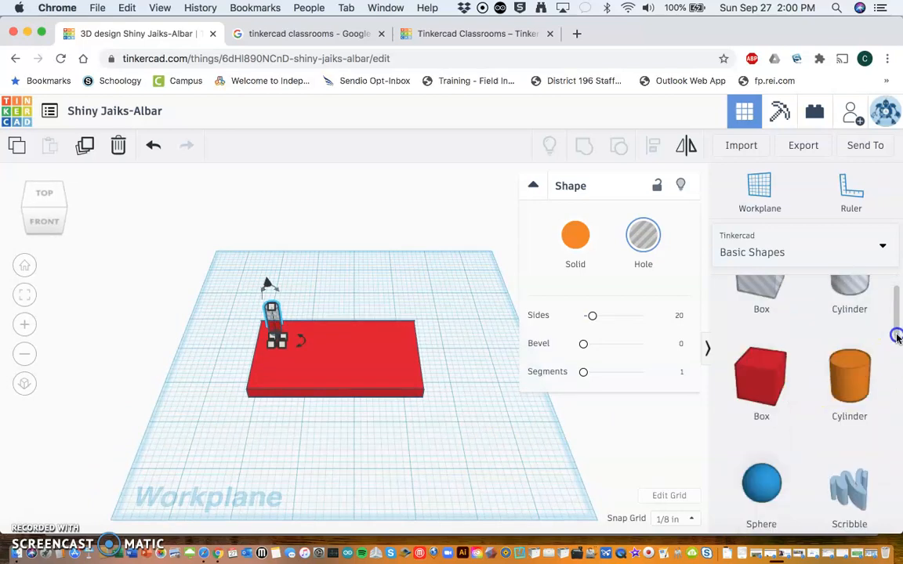
pyautogui.scroll(-3)
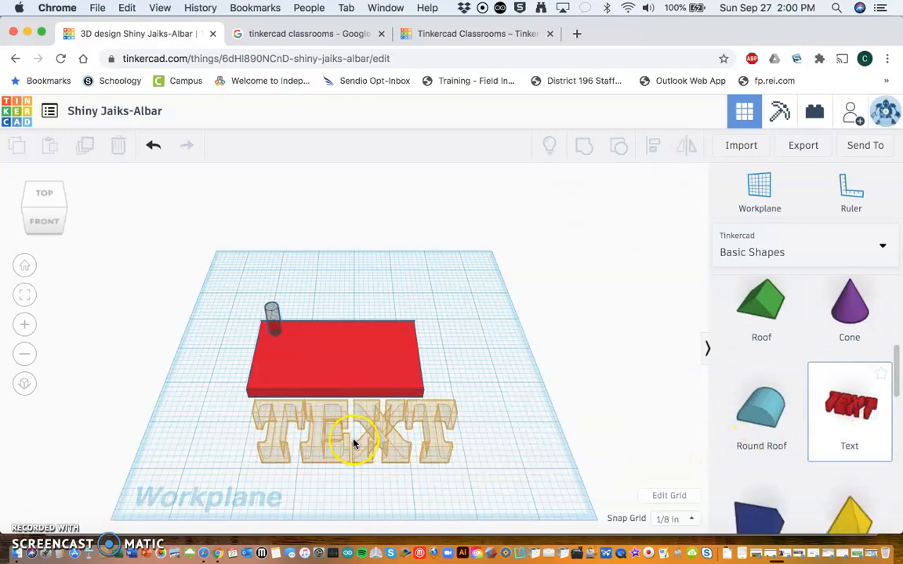
pyautogui.click(352, 438)
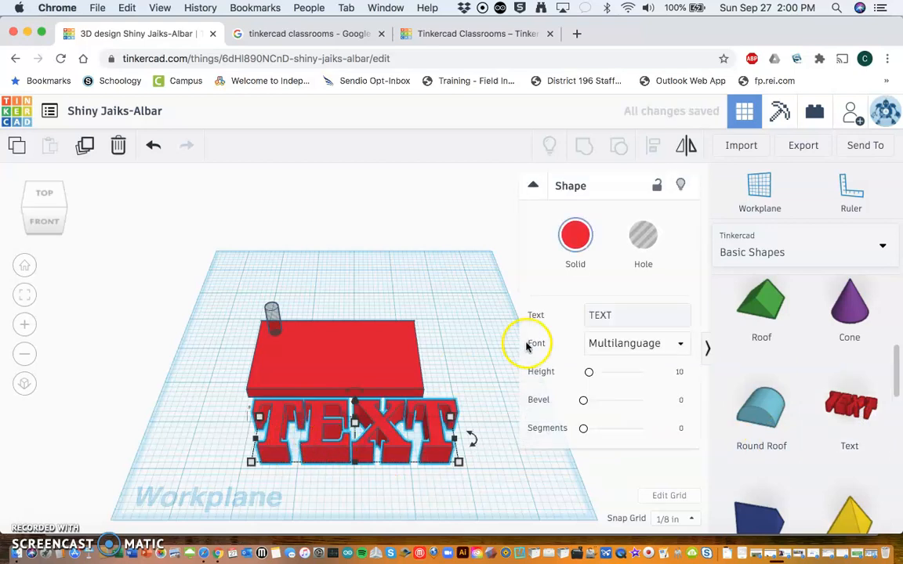
pyautogui.click(636, 315)
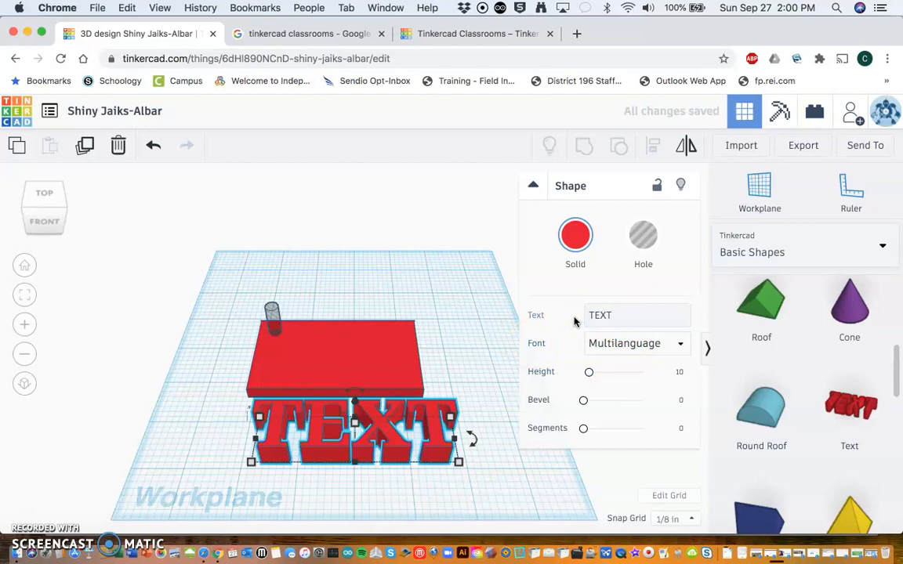
pyautogui.click(635, 315)
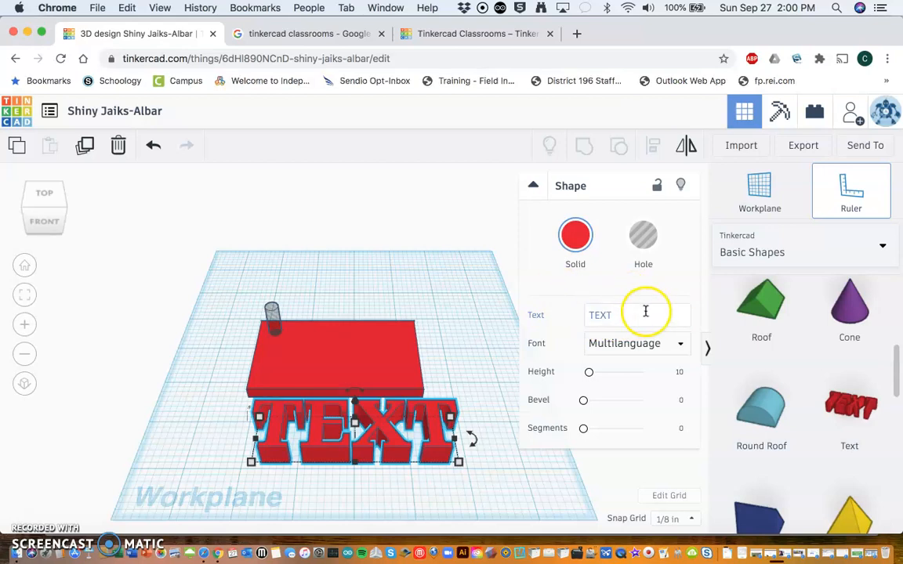
# Replace the text shape's default TEXT wording with 'Mr. Lee'
pyautogui.tripleClick(637, 314)
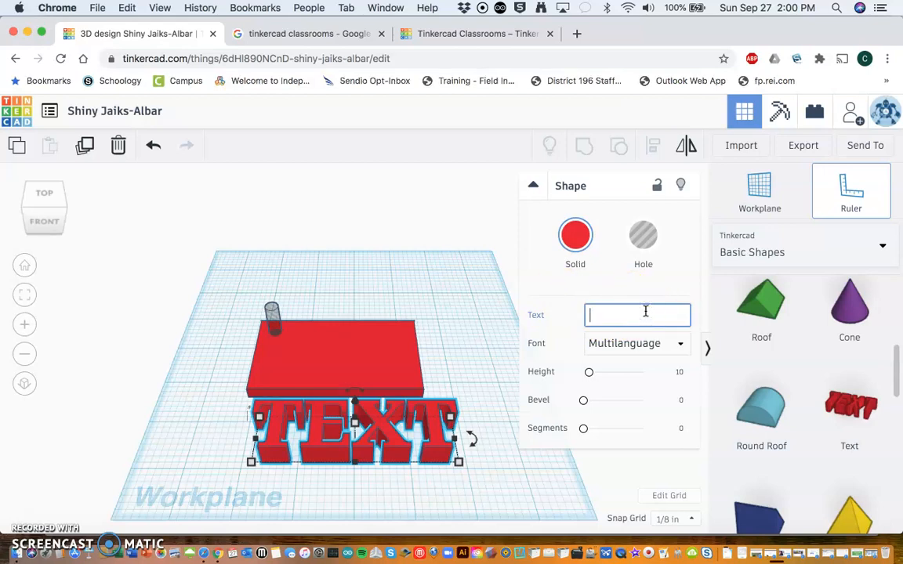
pyautogui.write('Mr.')
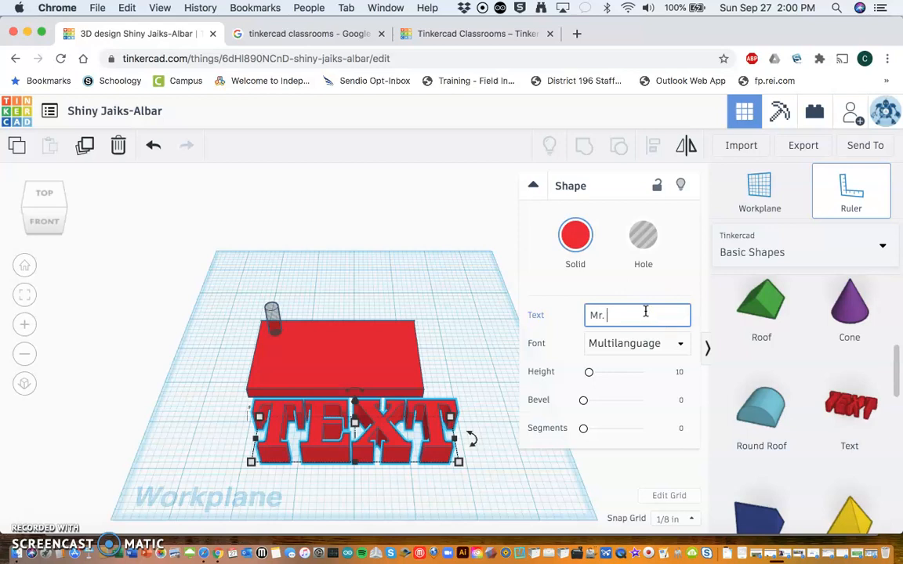
pyautogui.write('Lee')
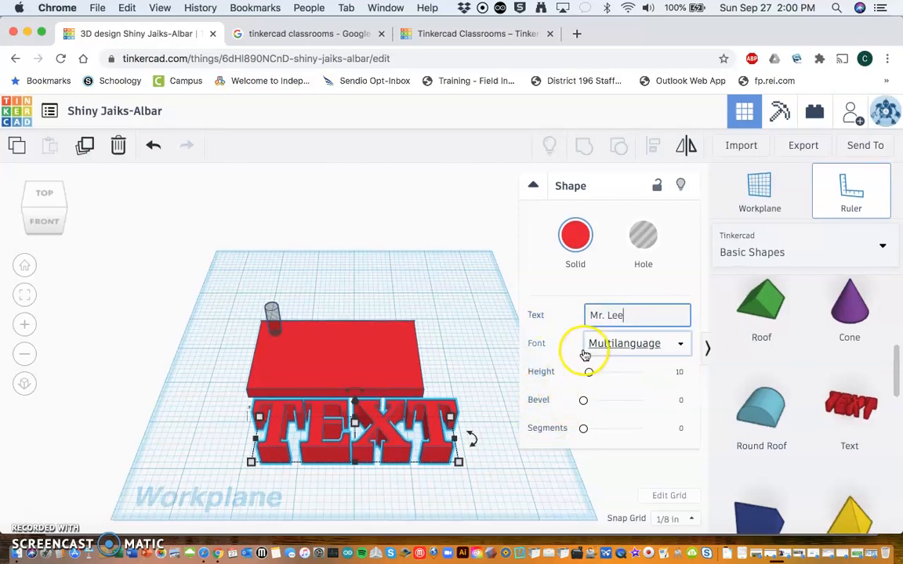
pyautogui.moveTo(625, 289)
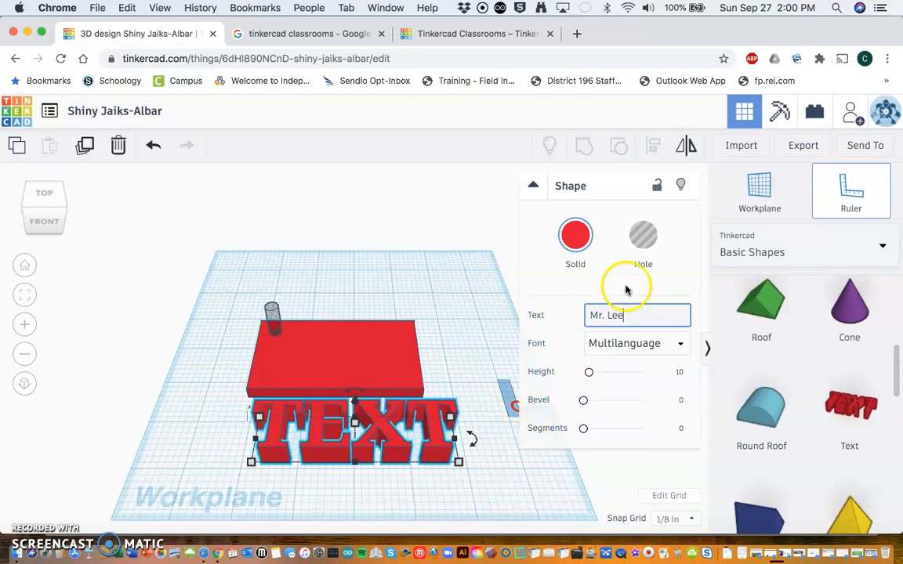
pyautogui.moveTo(681, 264)
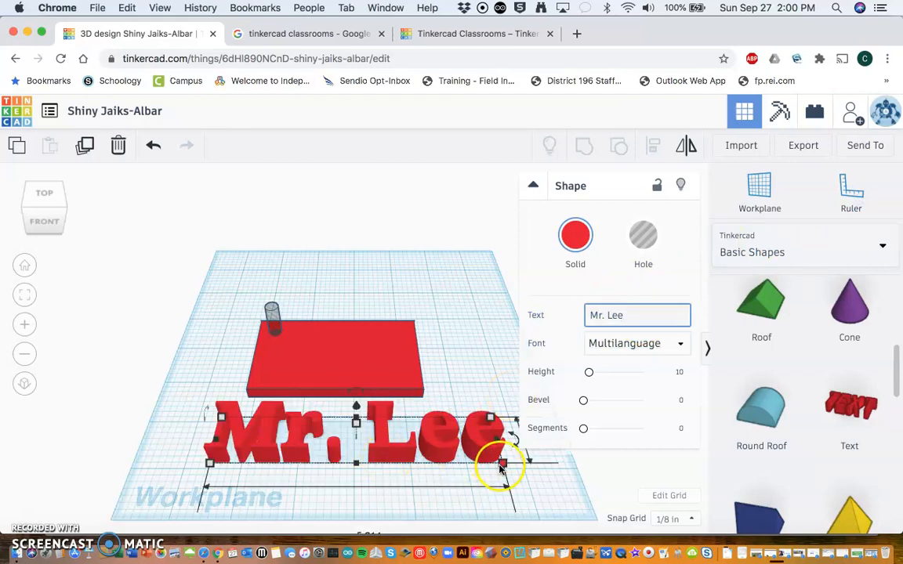
# Move the Mr. Lee text onto the tag, shrink it to fit, and deselect
pyautogui.moveTo(501, 466); pyautogui.dragTo(419, 368)
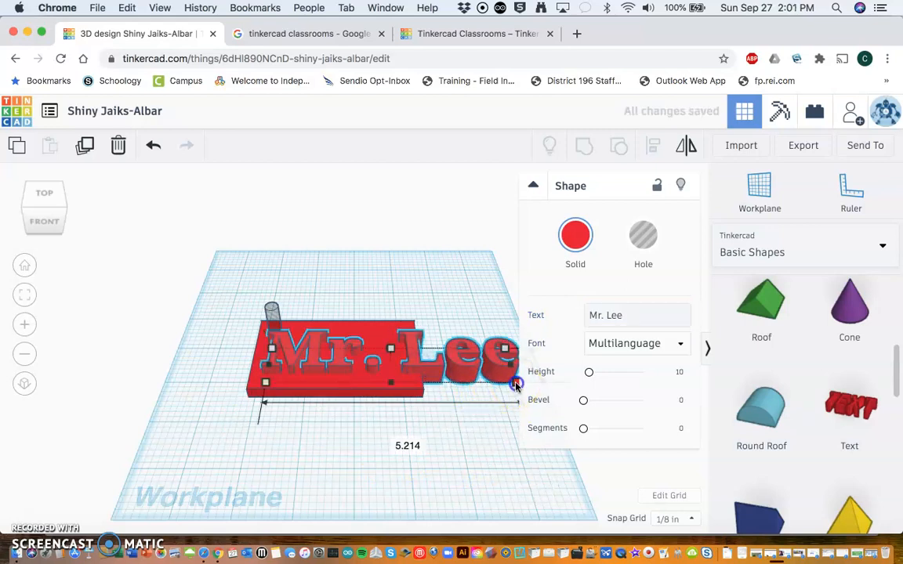
pyautogui.moveTo(515, 384); pyautogui.dragTo(416, 386)
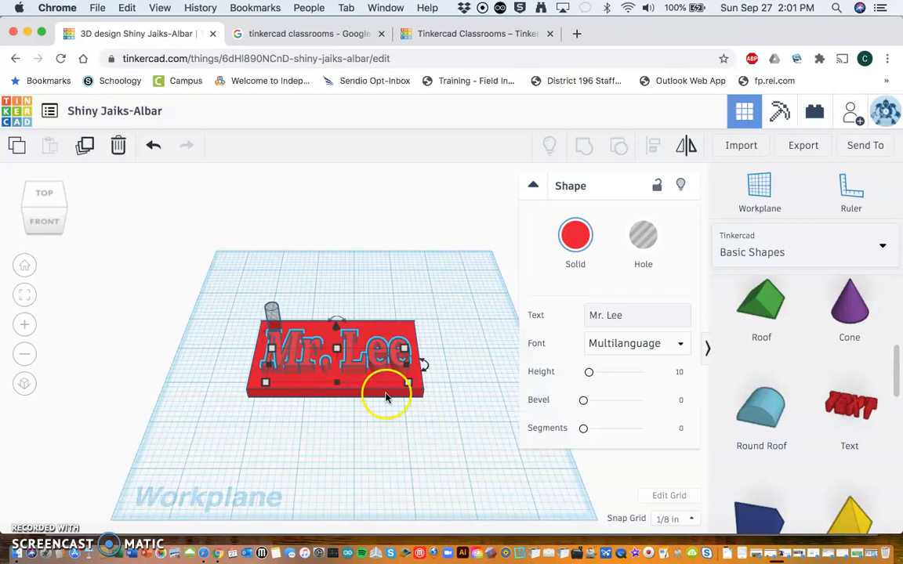
pyautogui.moveTo(414, 443)
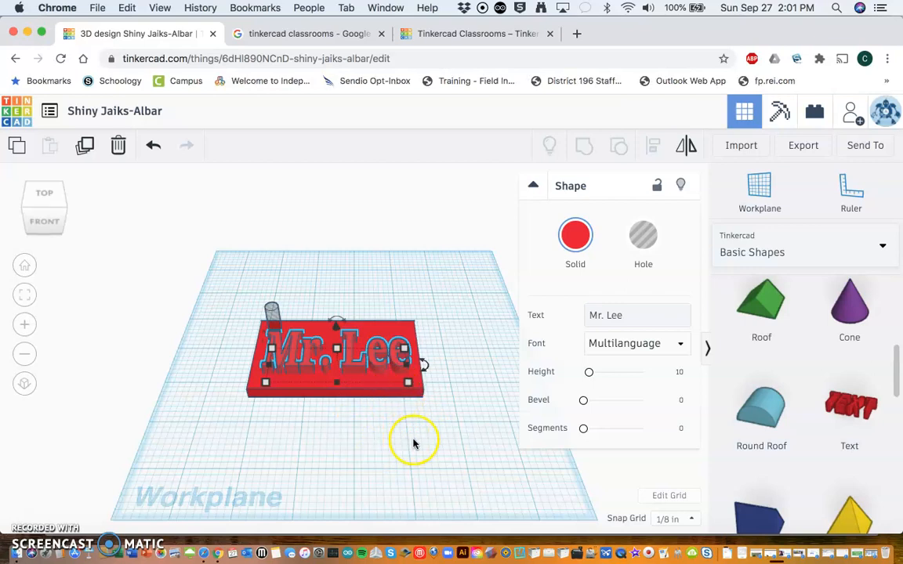
pyautogui.click(480, 376)
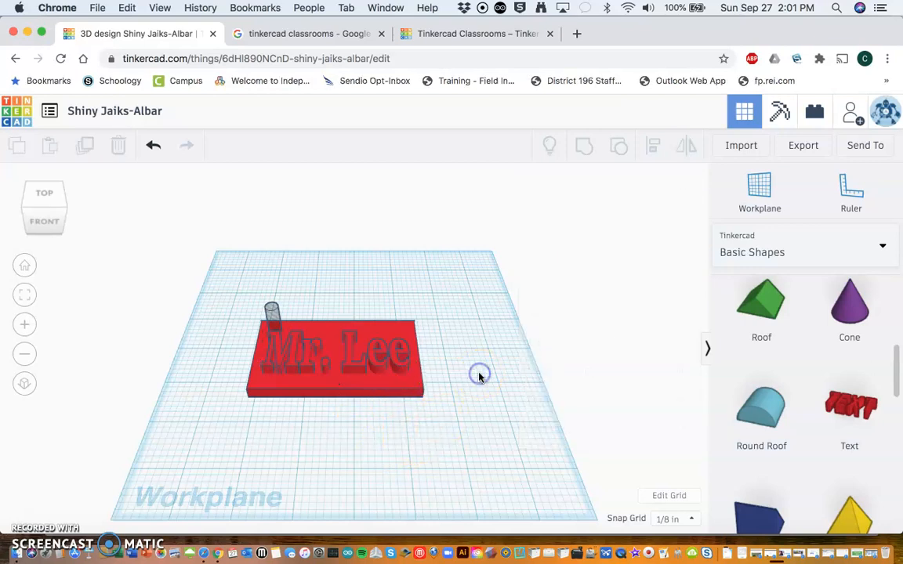
pyautogui.moveTo(484, 312)
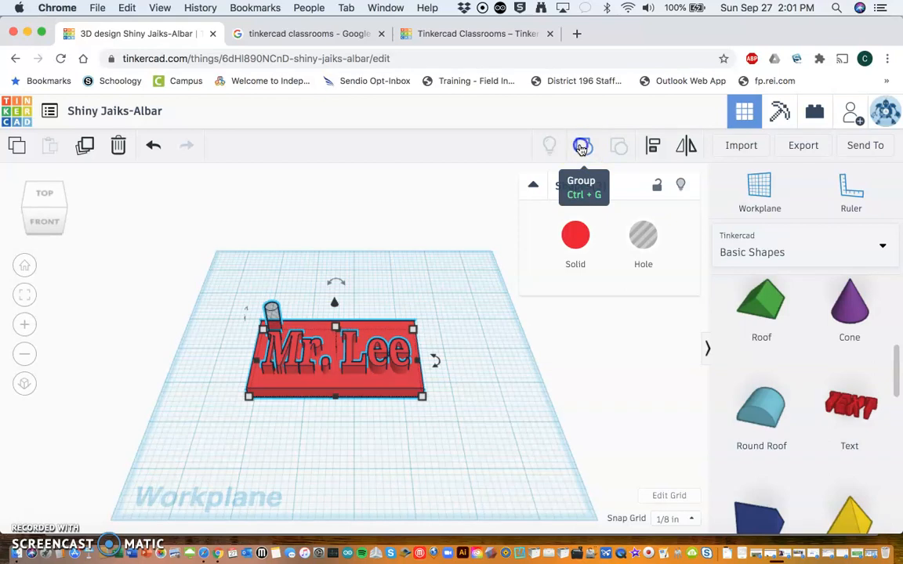
# Group the red slab, Mr. Lee text and corner hole, then deselect
pyautogui.click(582, 146)
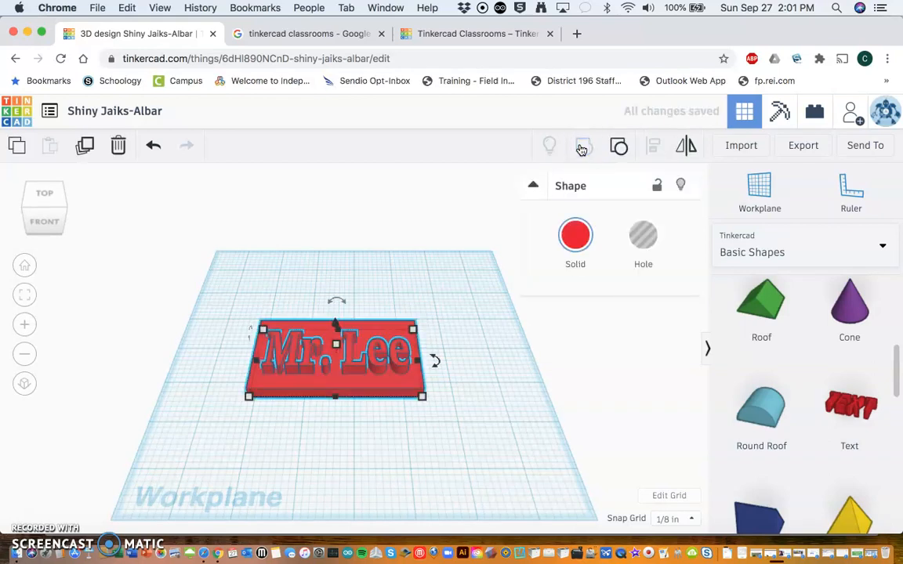
pyautogui.moveTo(460, 406)
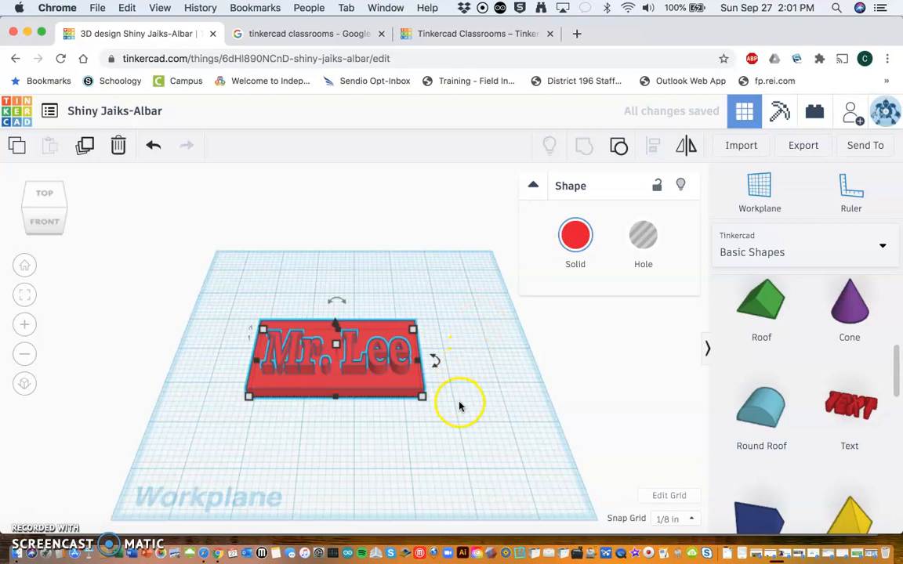
pyautogui.click(462, 382)
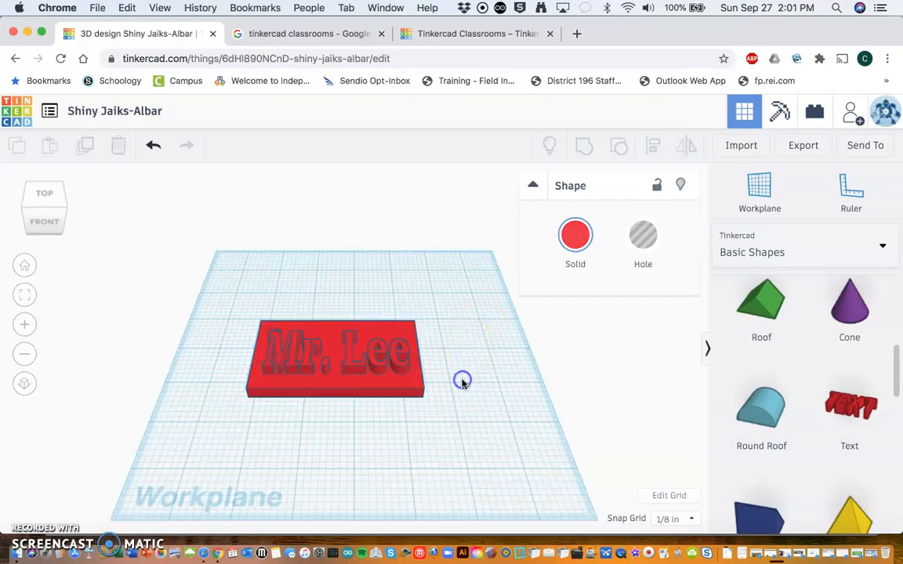
pyautogui.click(461, 394)
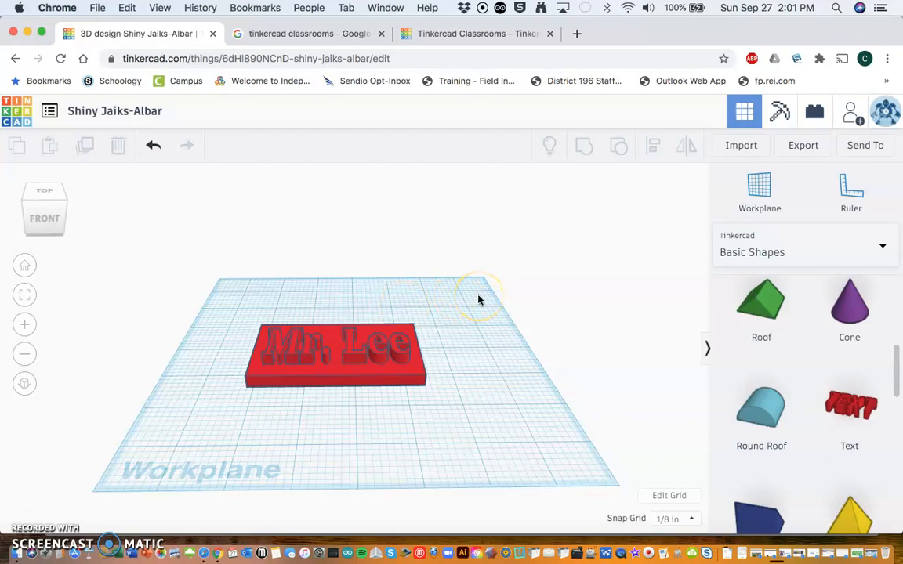
pyautogui.moveTo(814, 111)
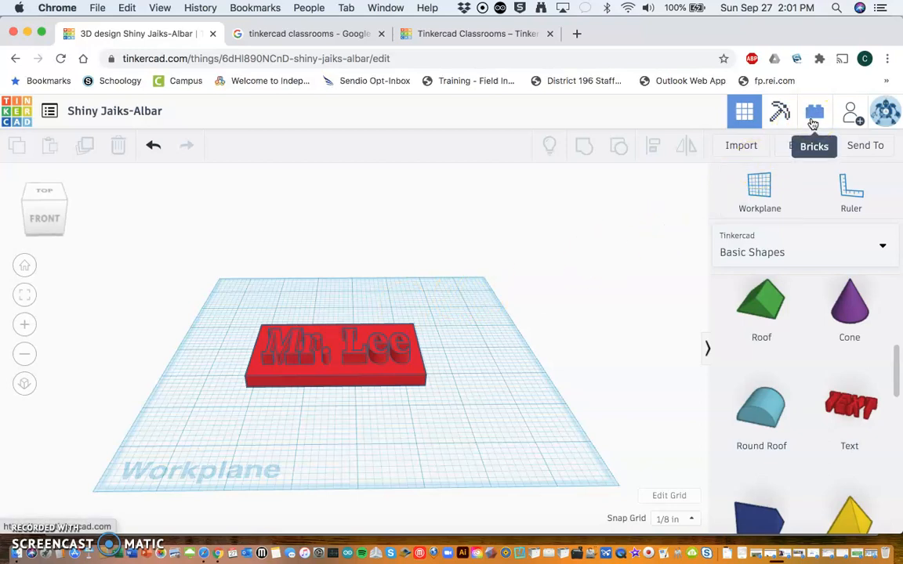
pyautogui.moveTo(801, 145)
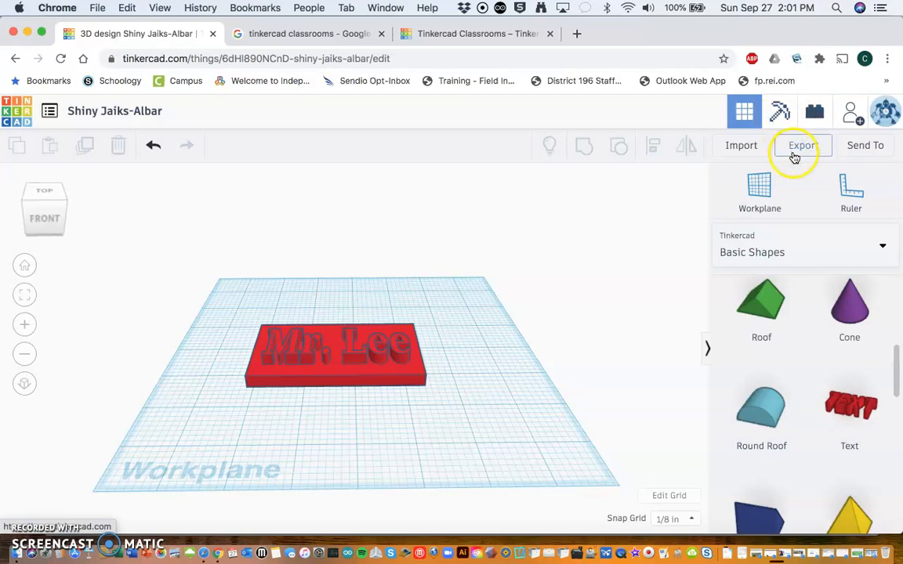
# Export the name tag design as an .STL file for 3D printing
pyautogui.click(801, 145)
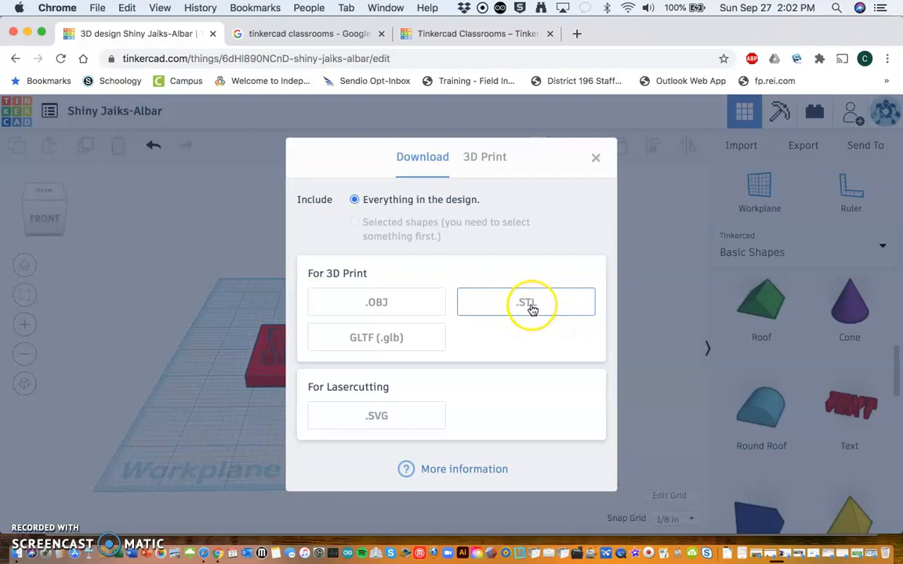
pyautogui.click(525, 302)
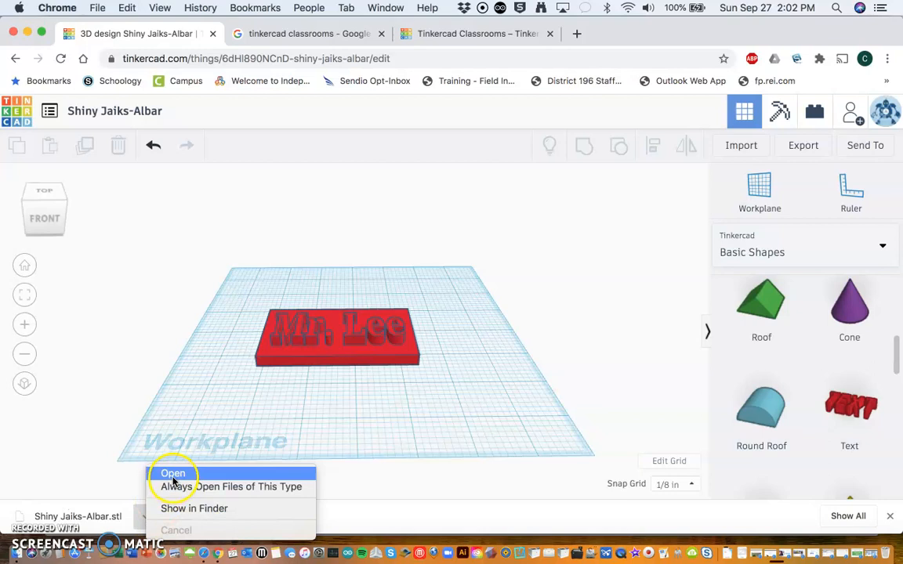
pyautogui.moveTo(193, 509)
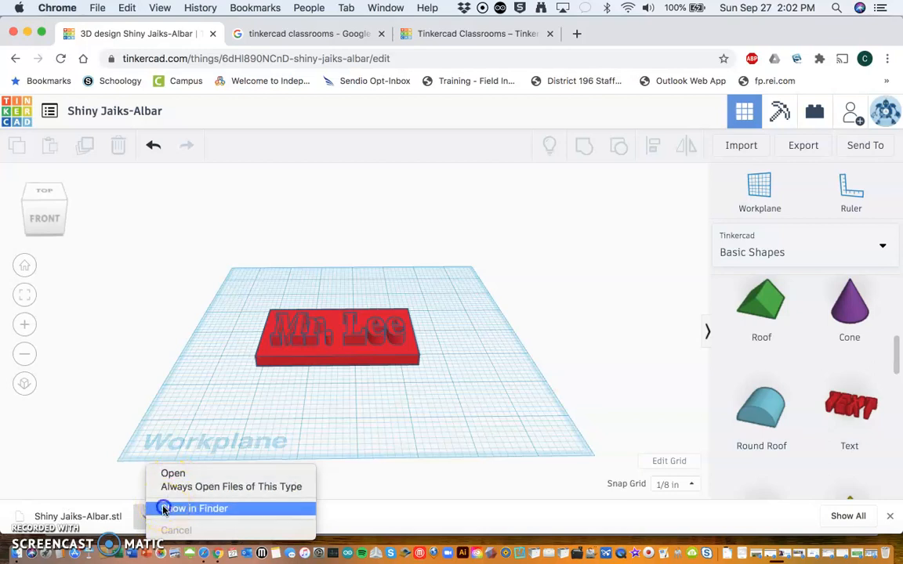
# Rename the downloaded tag STL in Downloads to LeeC2ALuggageTag.stl
pyautogui.click(199, 508)
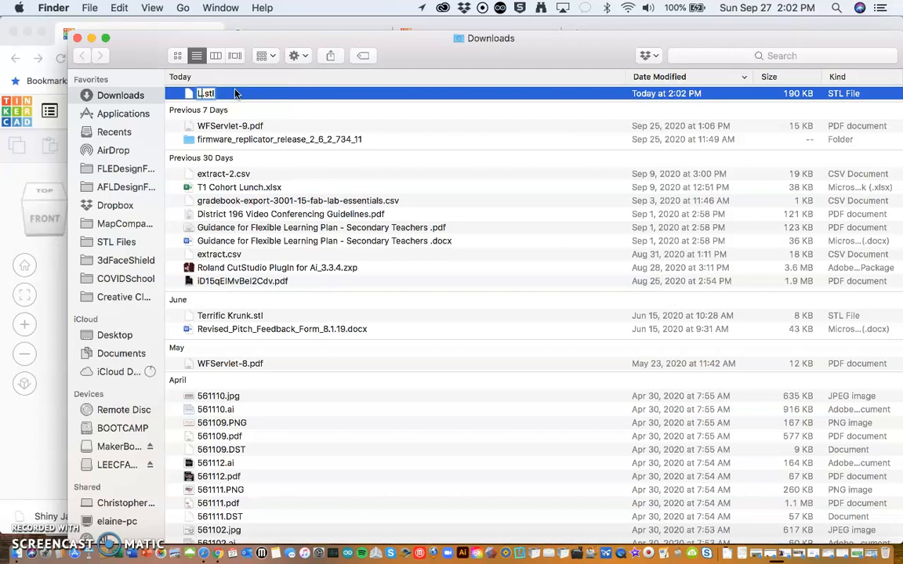
pyautogui.write('LeeC2A')
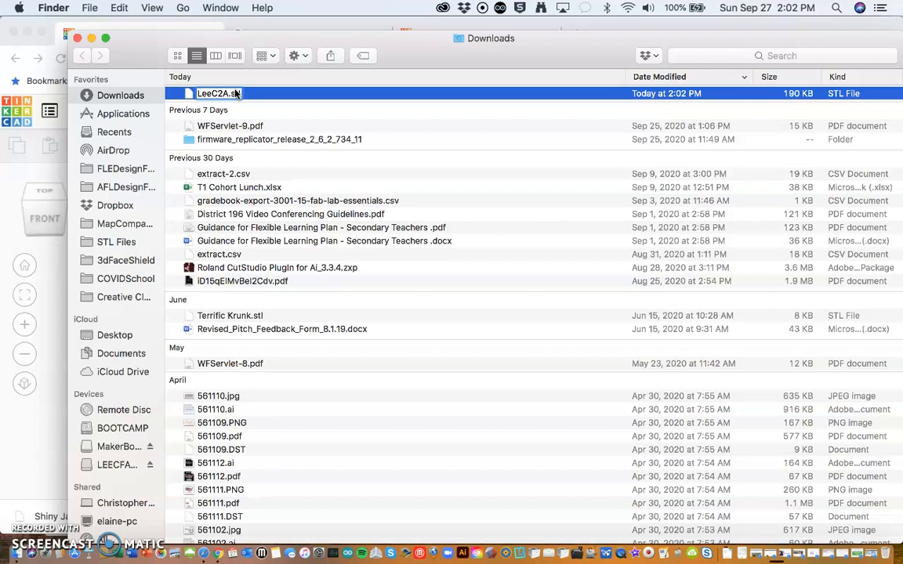
pyautogui.write('Luggage')
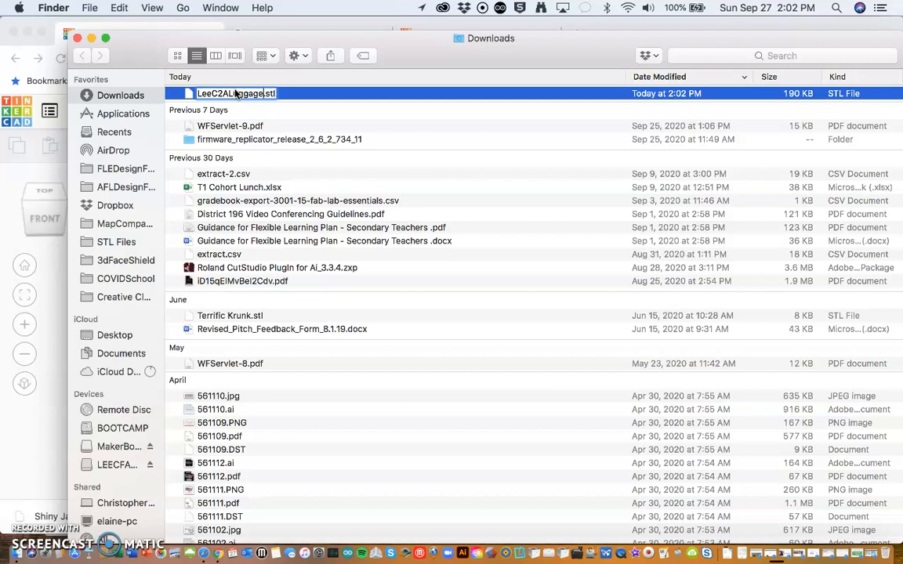
pyautogui.write('Tale')
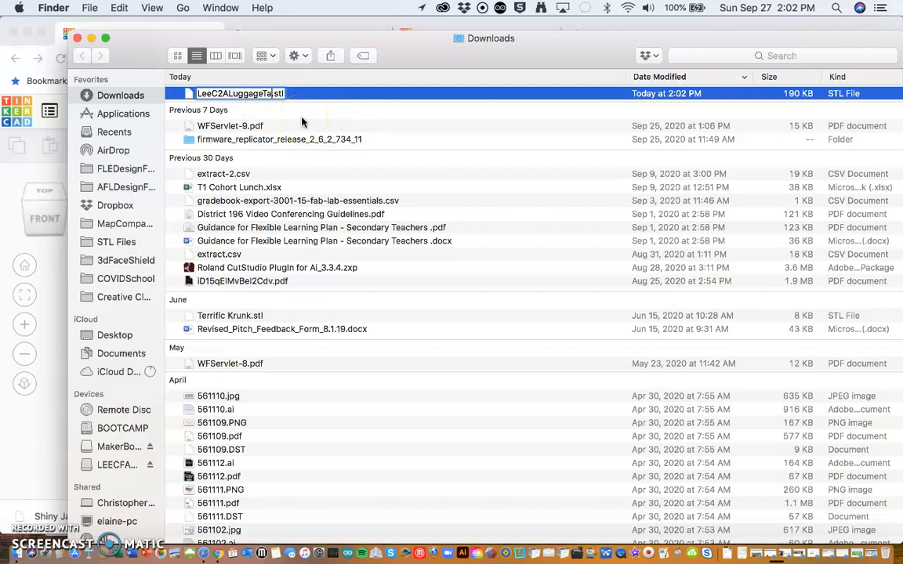
pyautogui.click(279, 139)
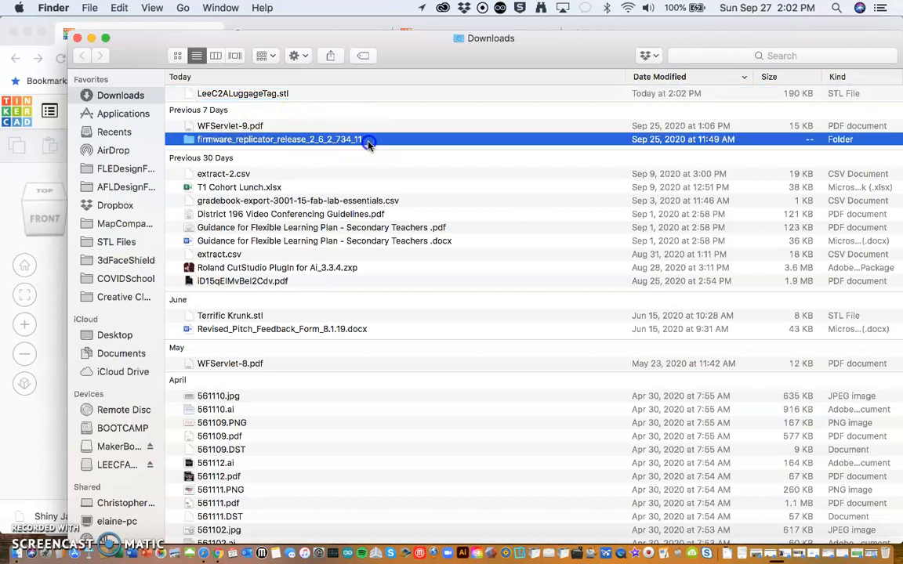
pyautogui.click(242, 93)
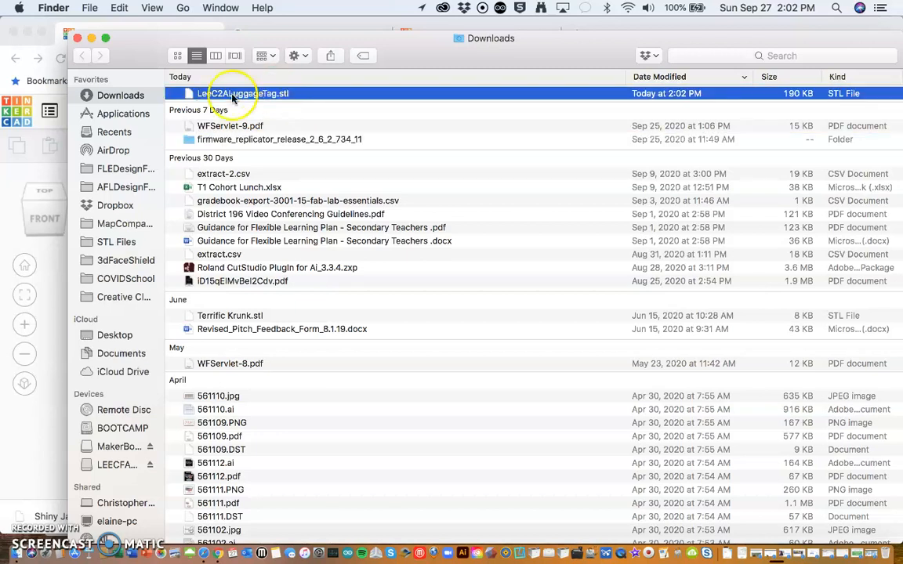
pyautogui.moveTo(430, 67)
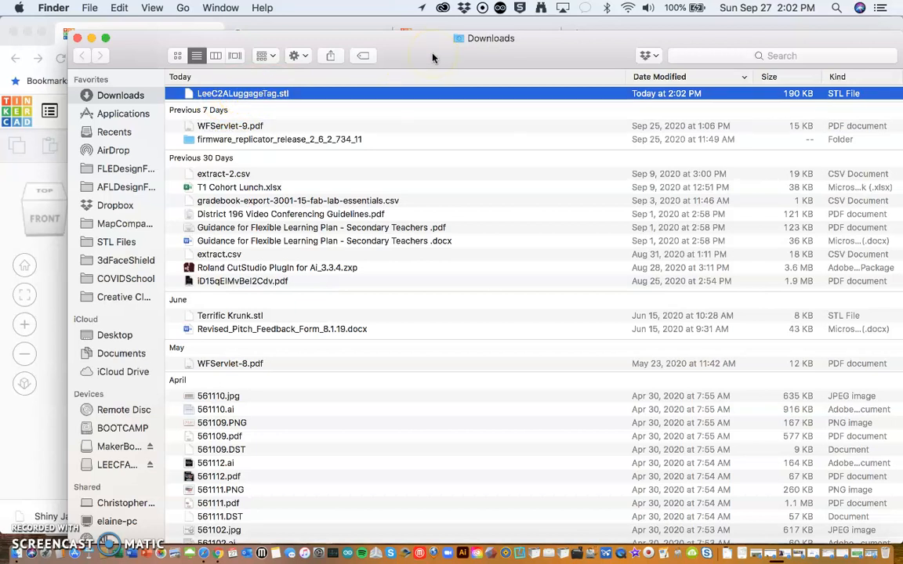
pyautogui.moveTo(384, 126)
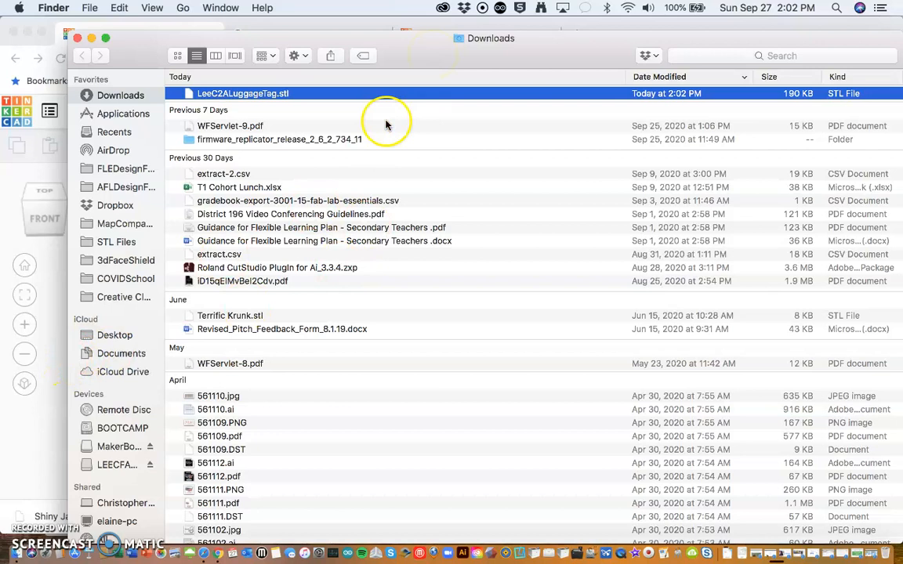
pyautogui.moveTo(413, 63)
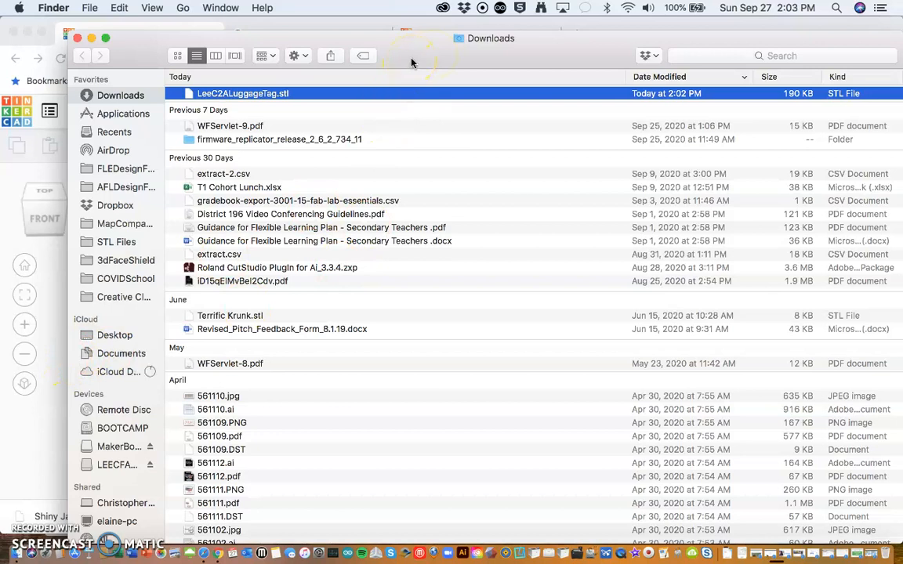
pyautogui.moveTo(329, 101)
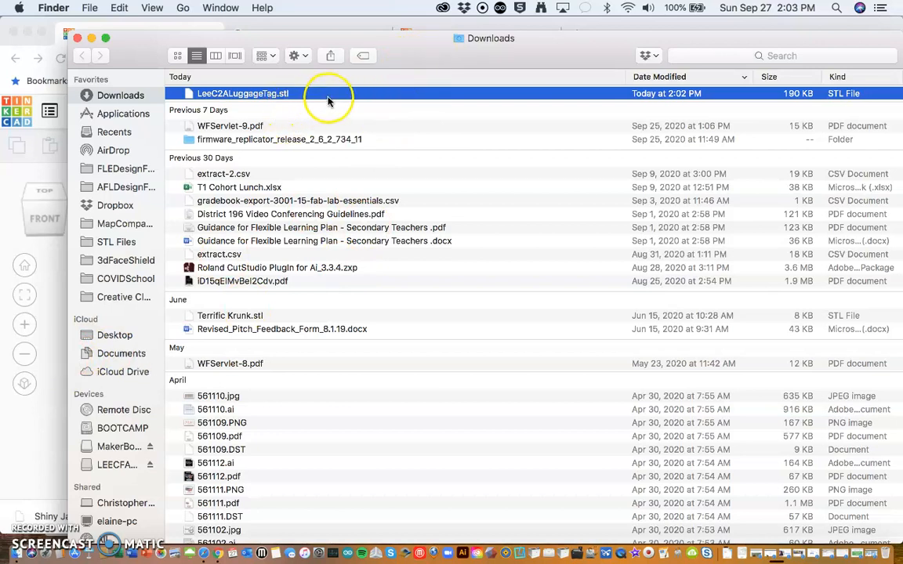
pyautogui.moveTo(376, 85)
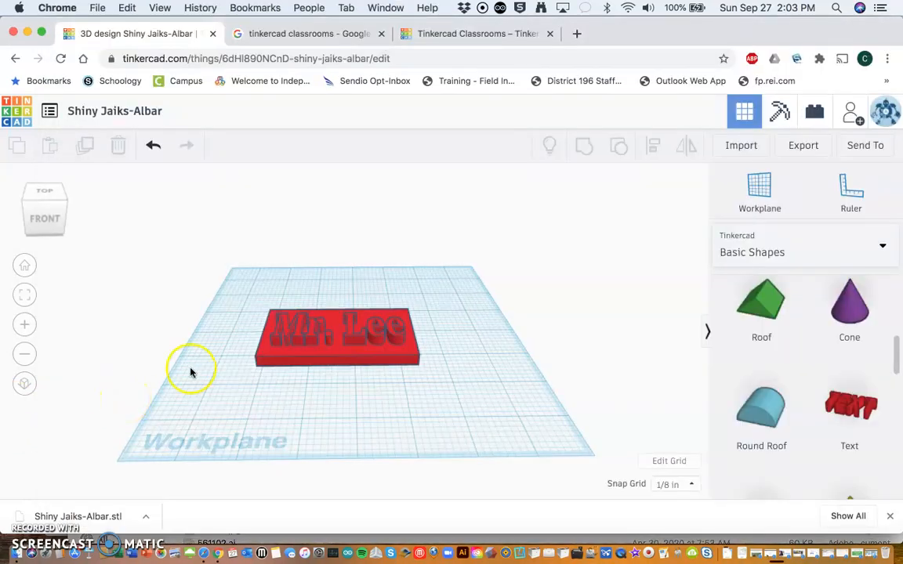
pyautogui.moveTo(802, 145)
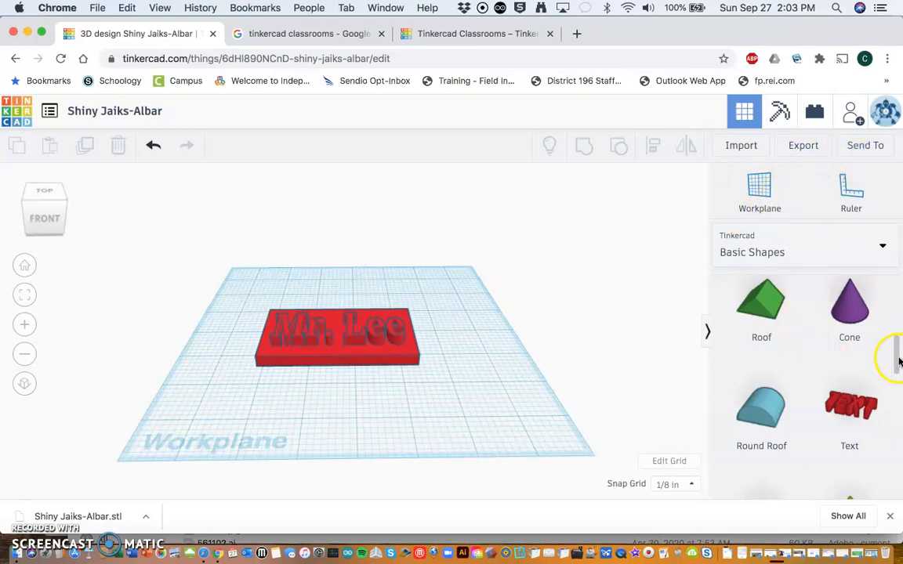
# Scroll the Basic Shapes panel down and back up
pyautogui.scroll(-3)
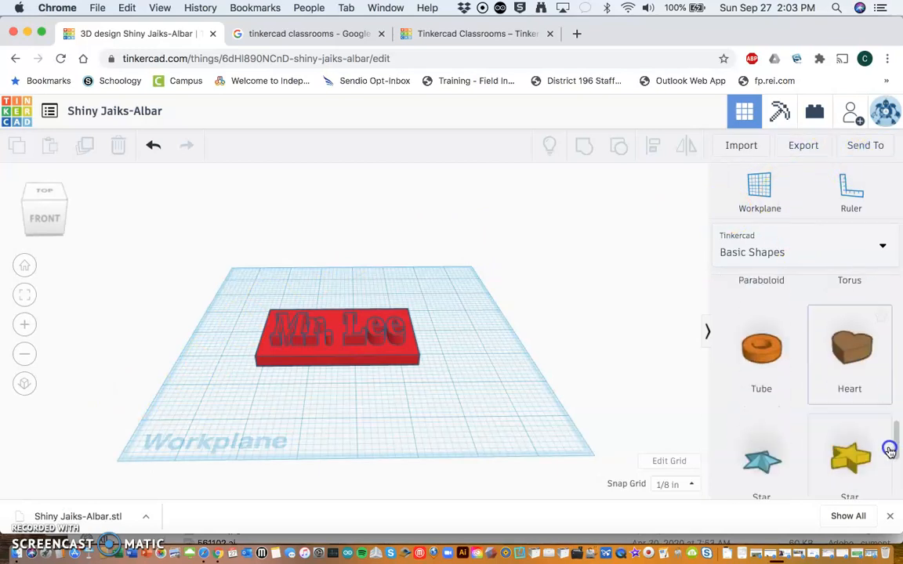
pyautogui.scroll(3)
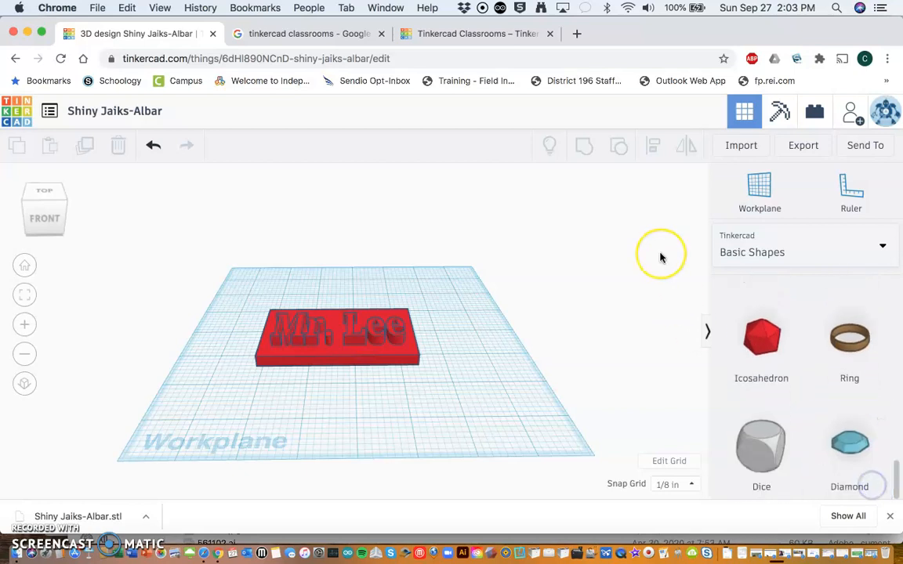
pyautogui.moveTo(114, 125)
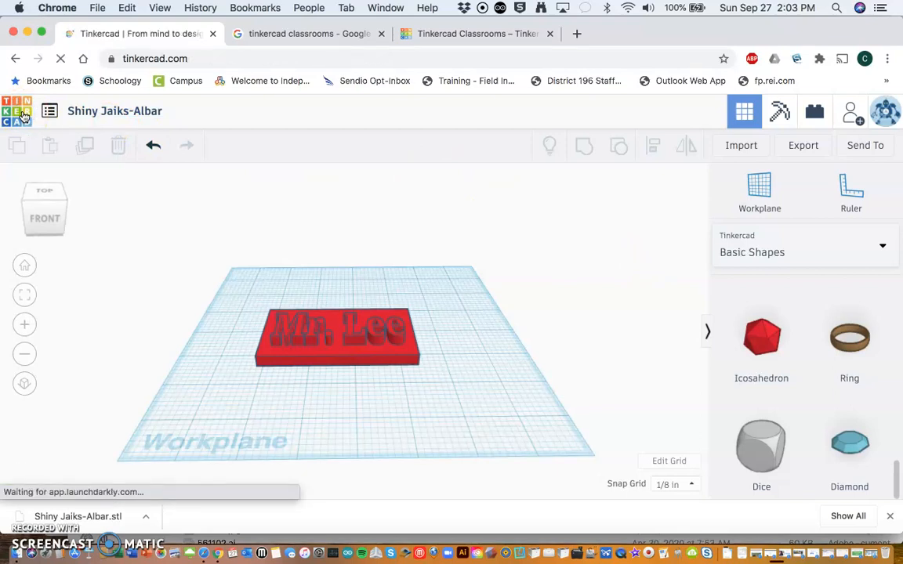
# Return to the dashboard and open the Sizzling Bigery design from My recent designs
pyautogui.click(17, 110)
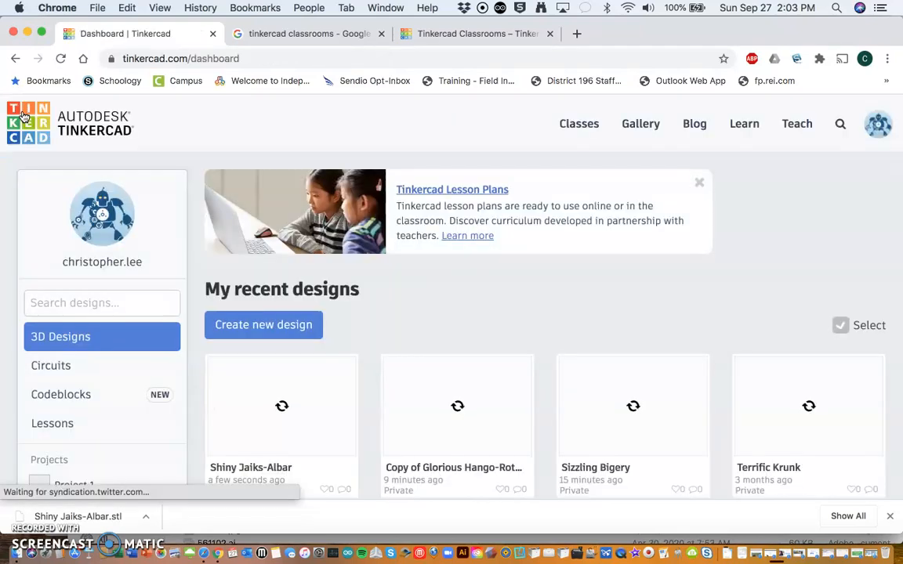
pyautogui.scroll(-3)
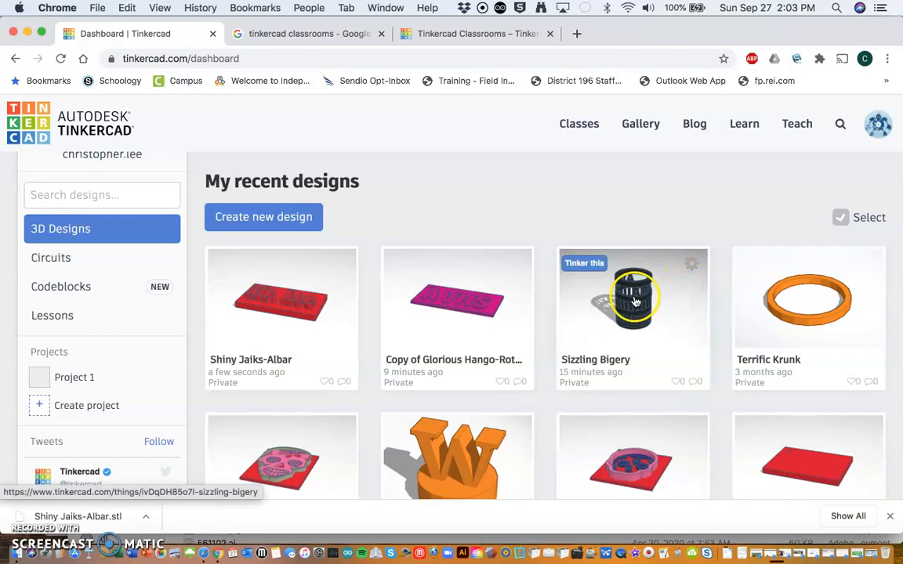
pyautogui.click(632, 302)
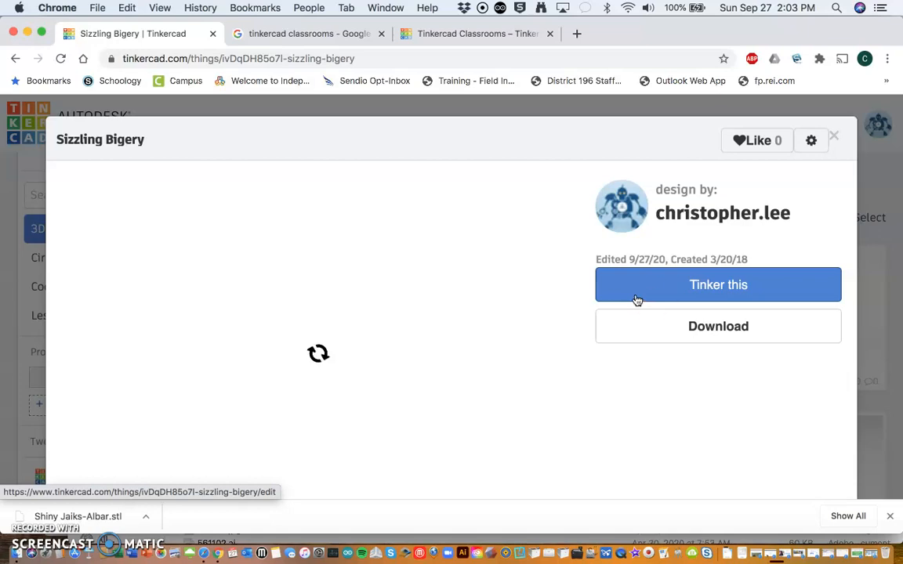
# Open Sizzling Bigery in the editor, orbit around the pencil holder, and select its body
pyautogui.click(717, 284)
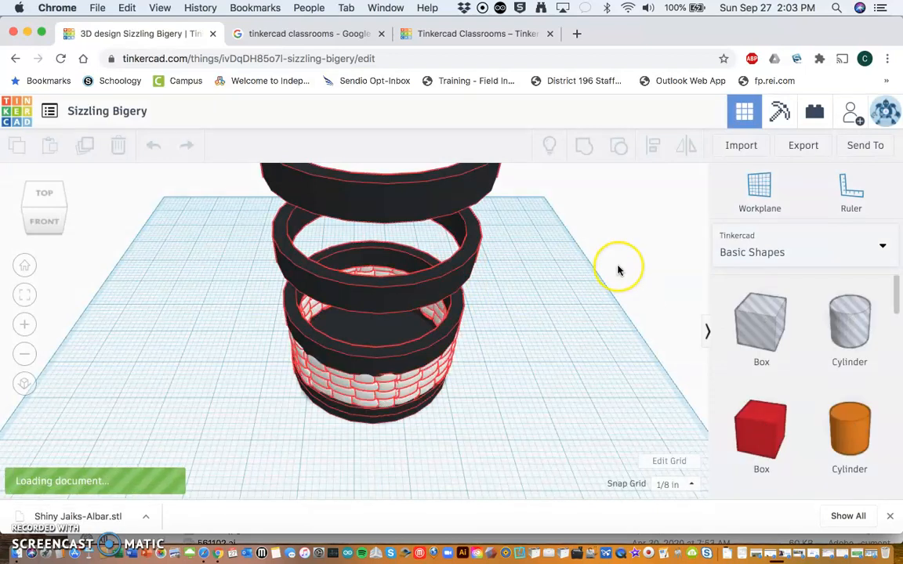
pyautogui.moveTo(619, 267)
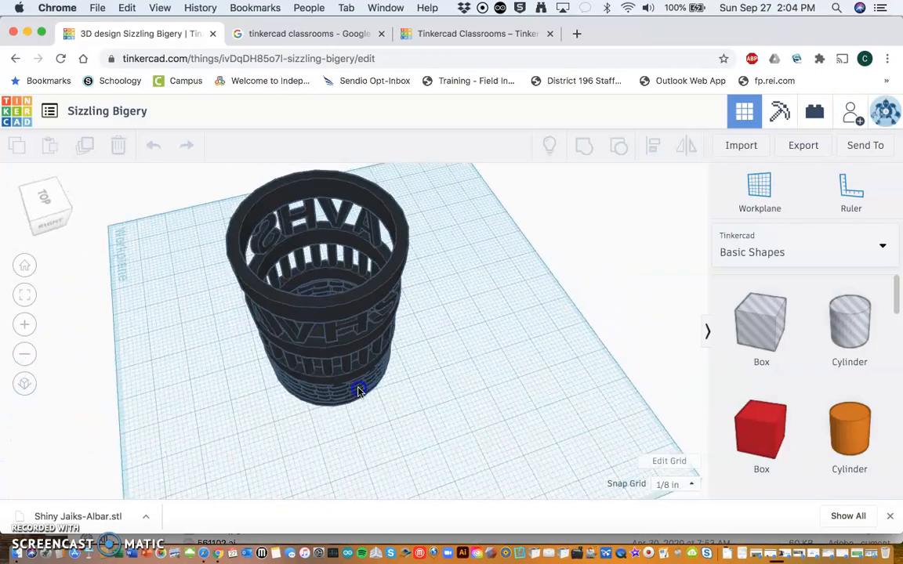
pyautogui.moveTo(356, 392); pyautogui.dragTo(196, 363)
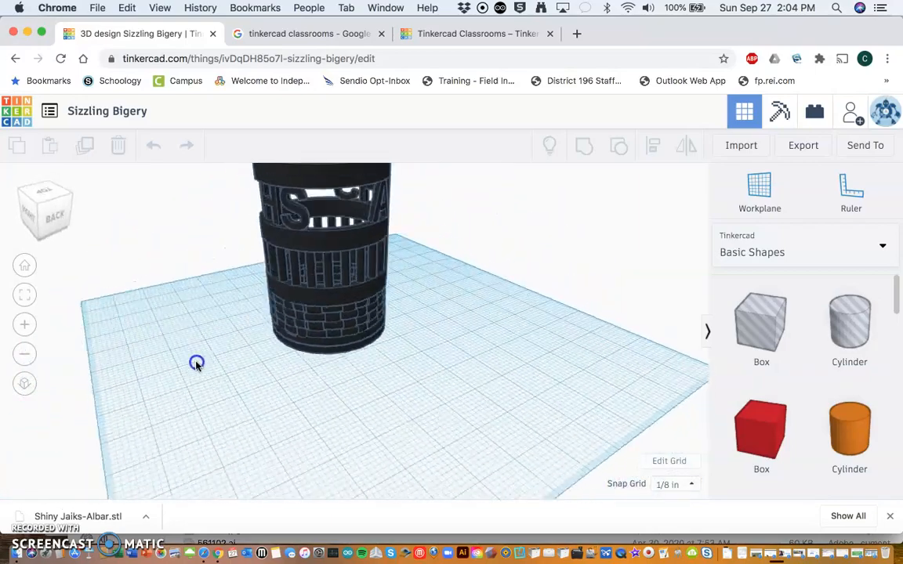
pyautogui.moveTo(196, 363); pyautogui.dragTo(422, 416)
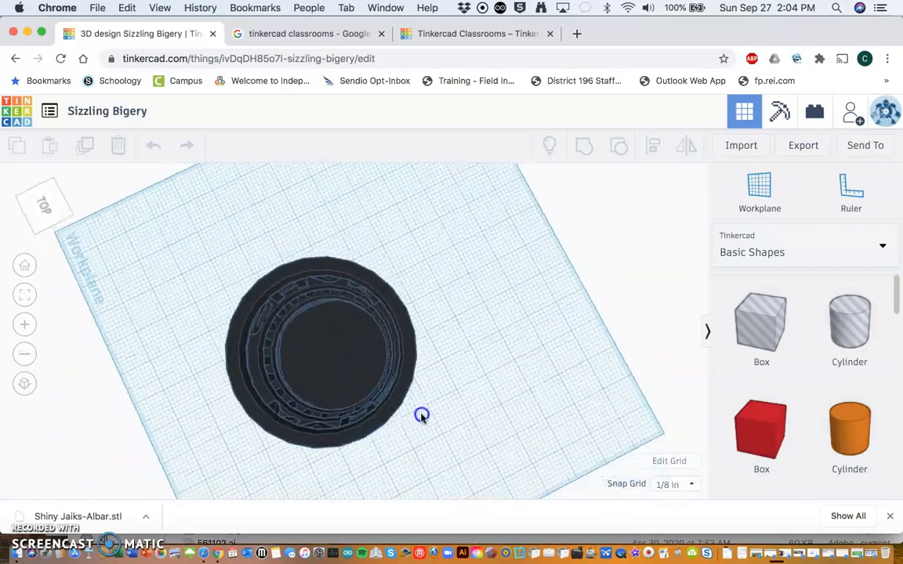
pyautogui.moveTo(421, 415); pyautogui.dragTo(614, 345)
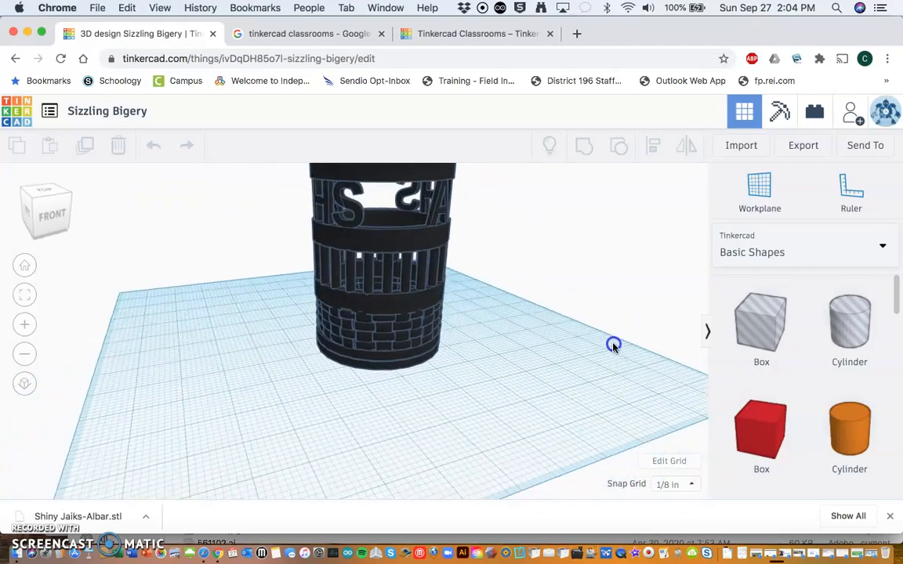
pyautogui.moveTo(614, 345); pyautogui.dragTo(546, 371)
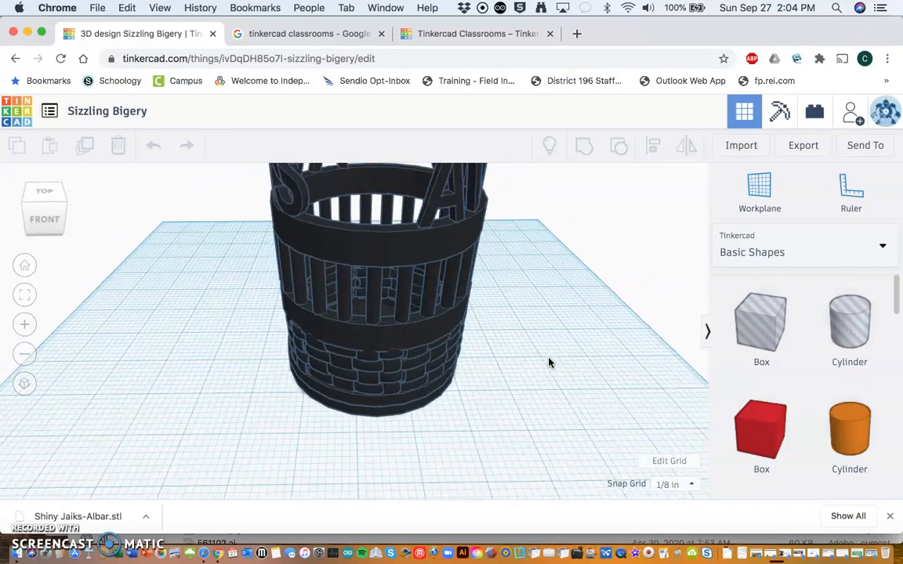
pyautogui.click(384, 282)
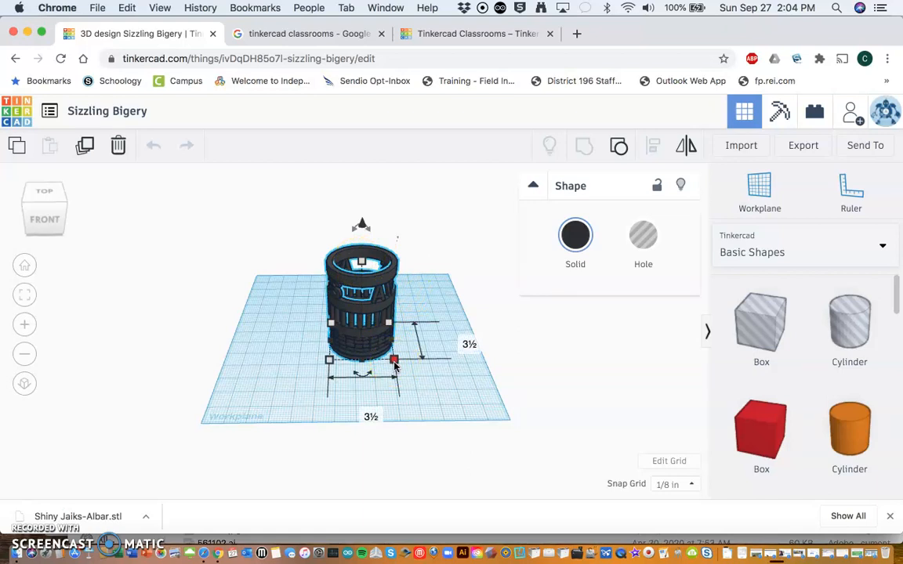
pyautogui.click(441, 389)
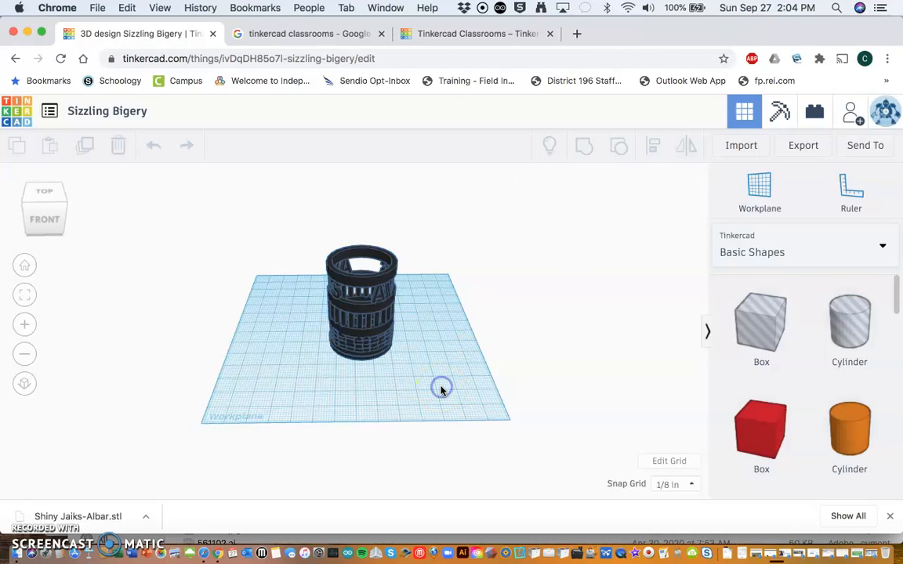
pyautogui.moveTo(209, 351)
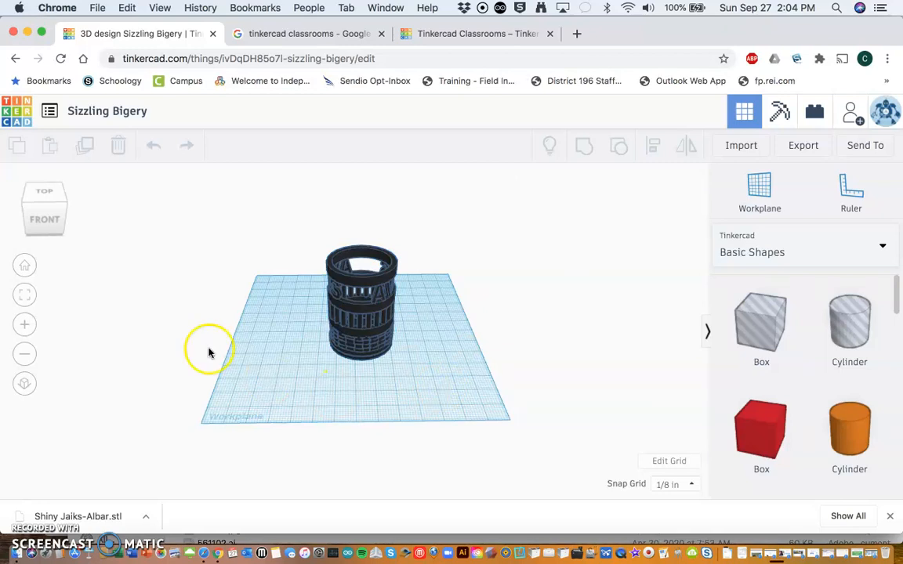
pyautogui.moveTo(188, 321)
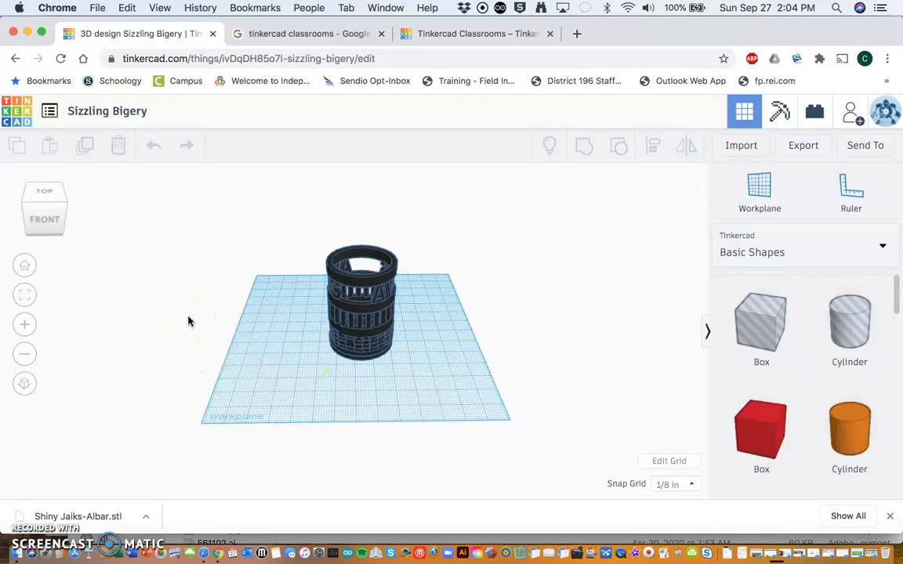